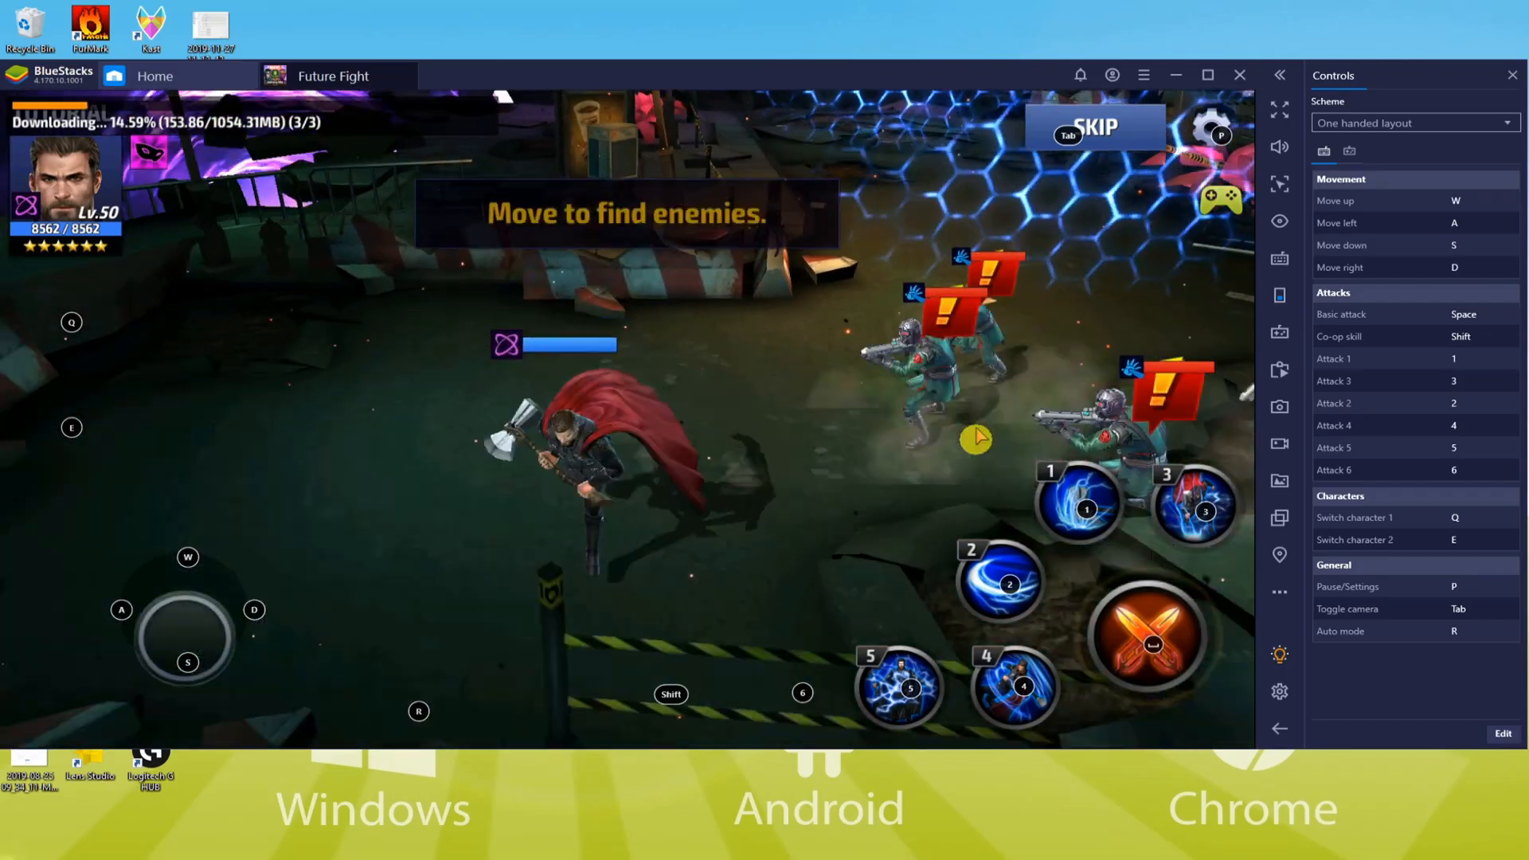
# Browse the BlueStacks MARVEL Future Fight page and request the PC installer download
pyautogui.click(1085, 507)
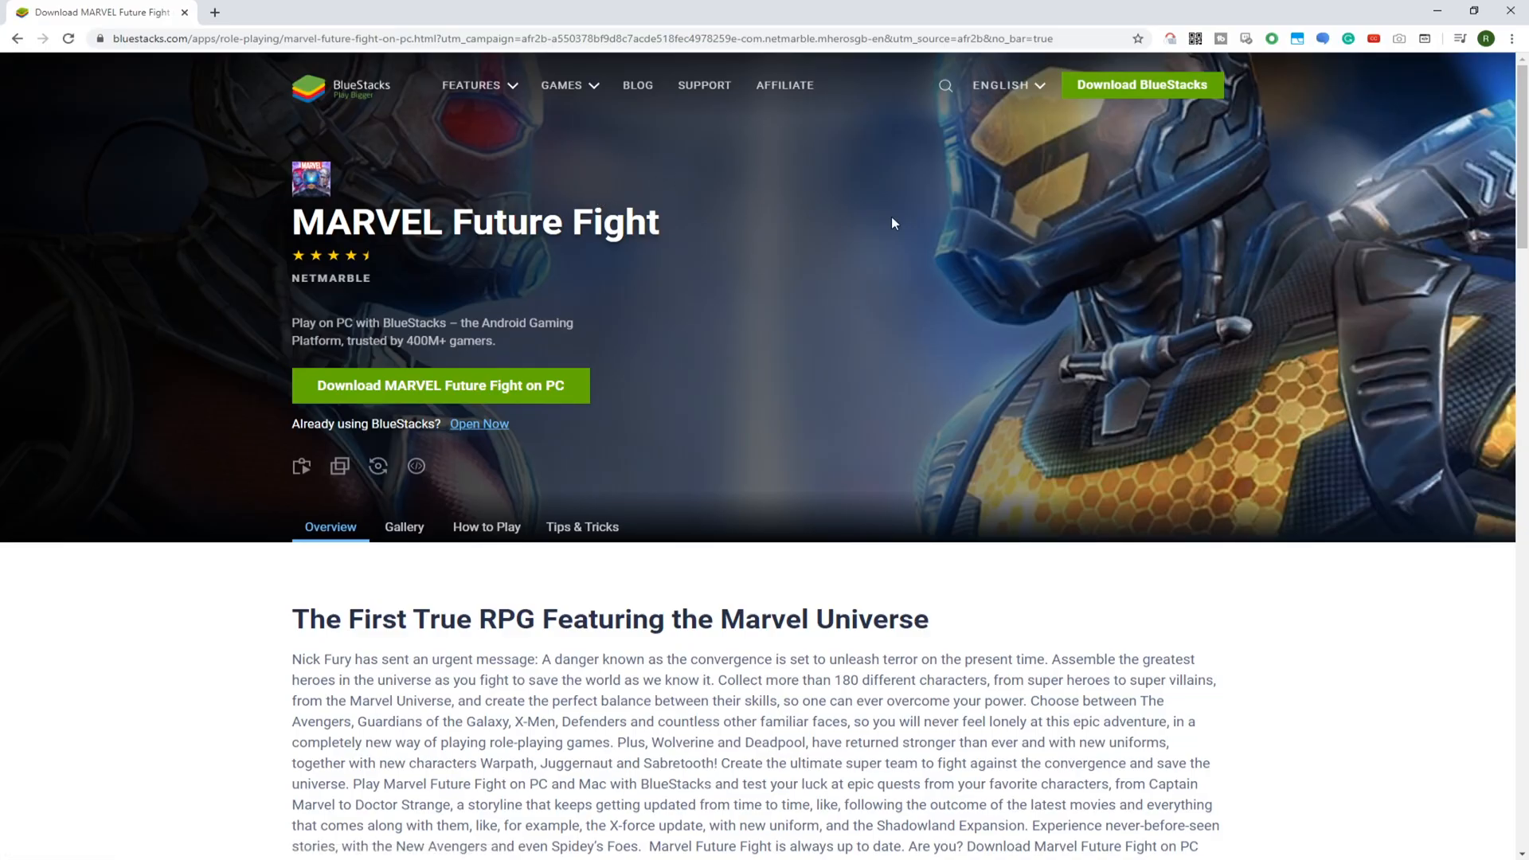
pyautogui.scroll(-3)
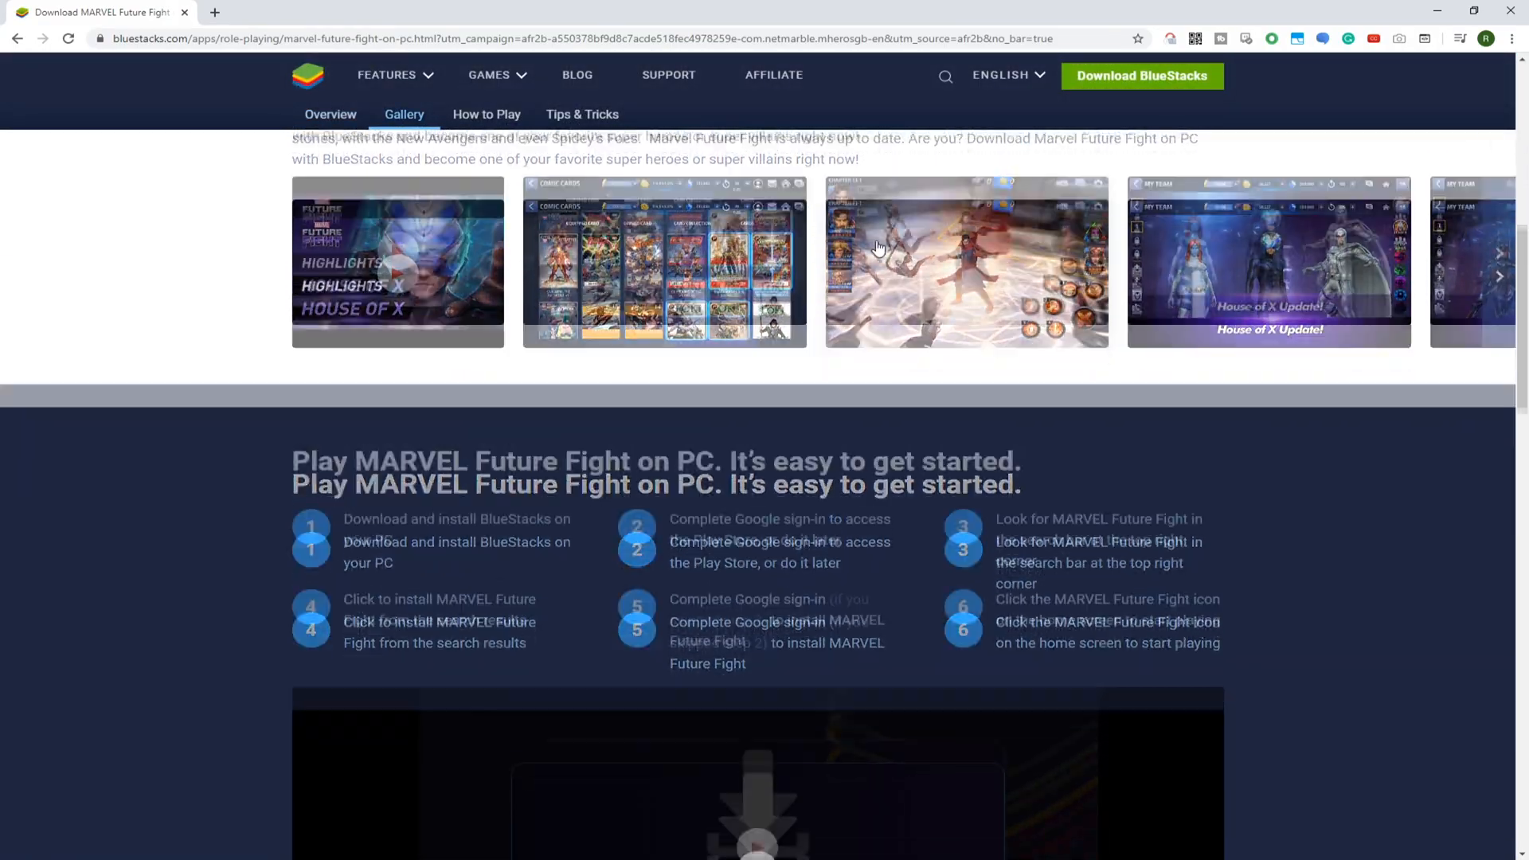
pyautogui.scroll(-3)
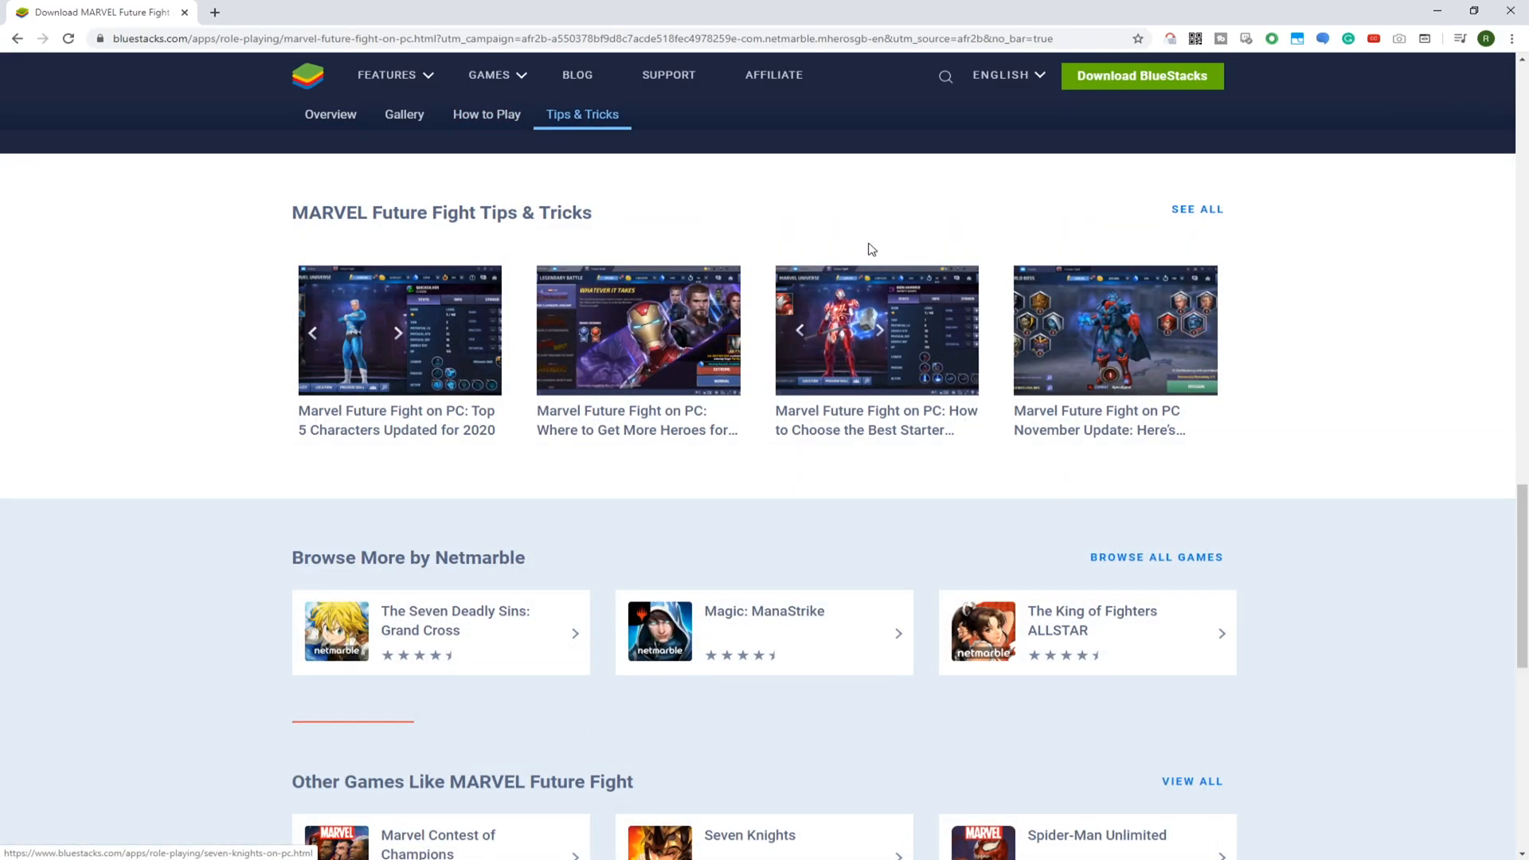
pyautogui.click(487, 114)
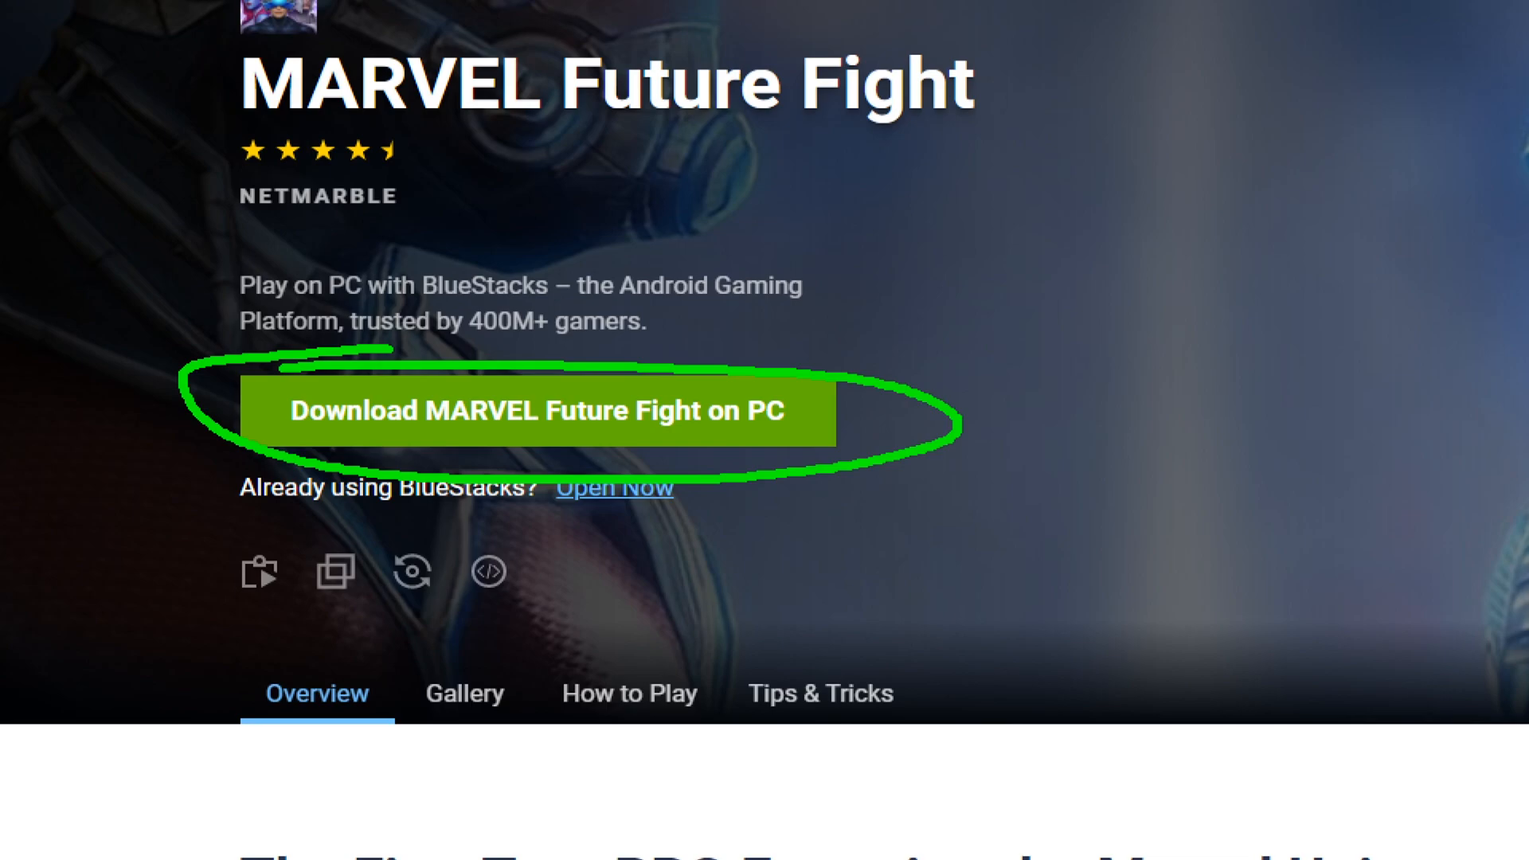
pyautogui.click(533, 411)
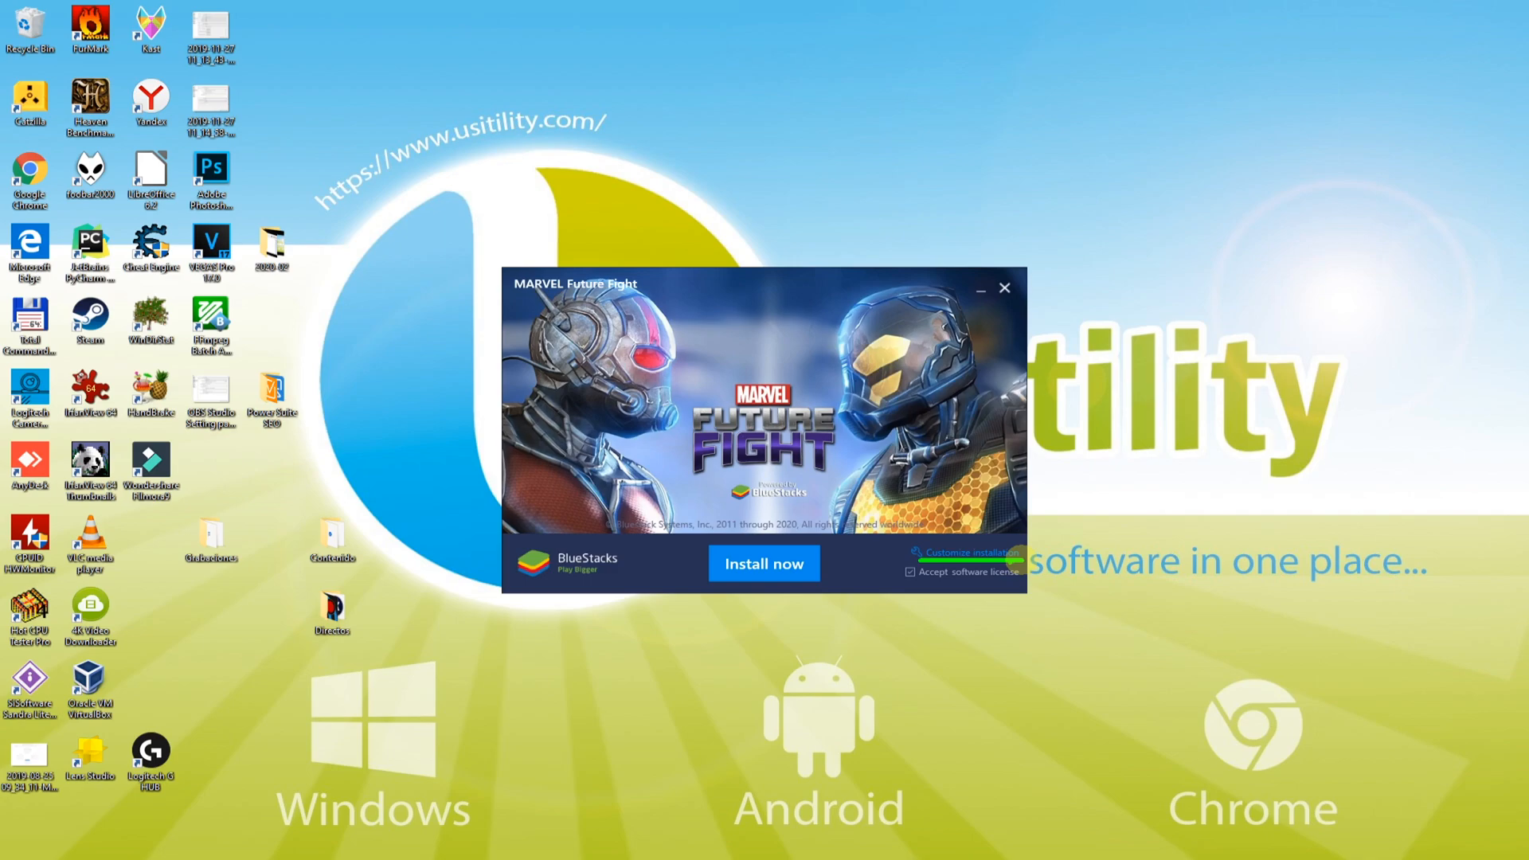
pyautogui.moveTo(970, 553)
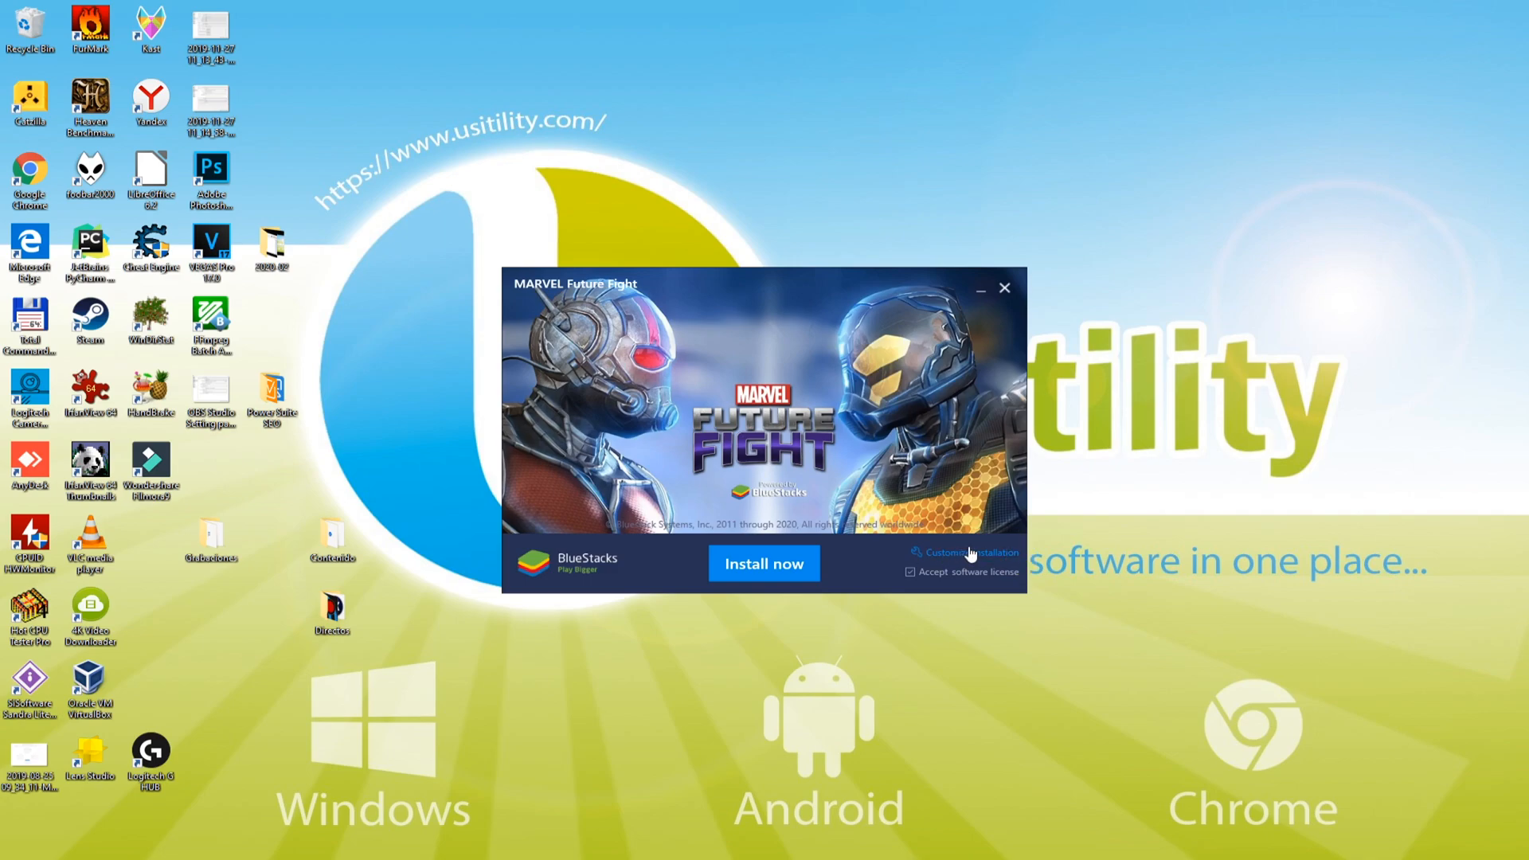
# Review the default data path C:\ProgramData\BlueStacks (2048MB) and start installing
pyautogui.click(970, 552)
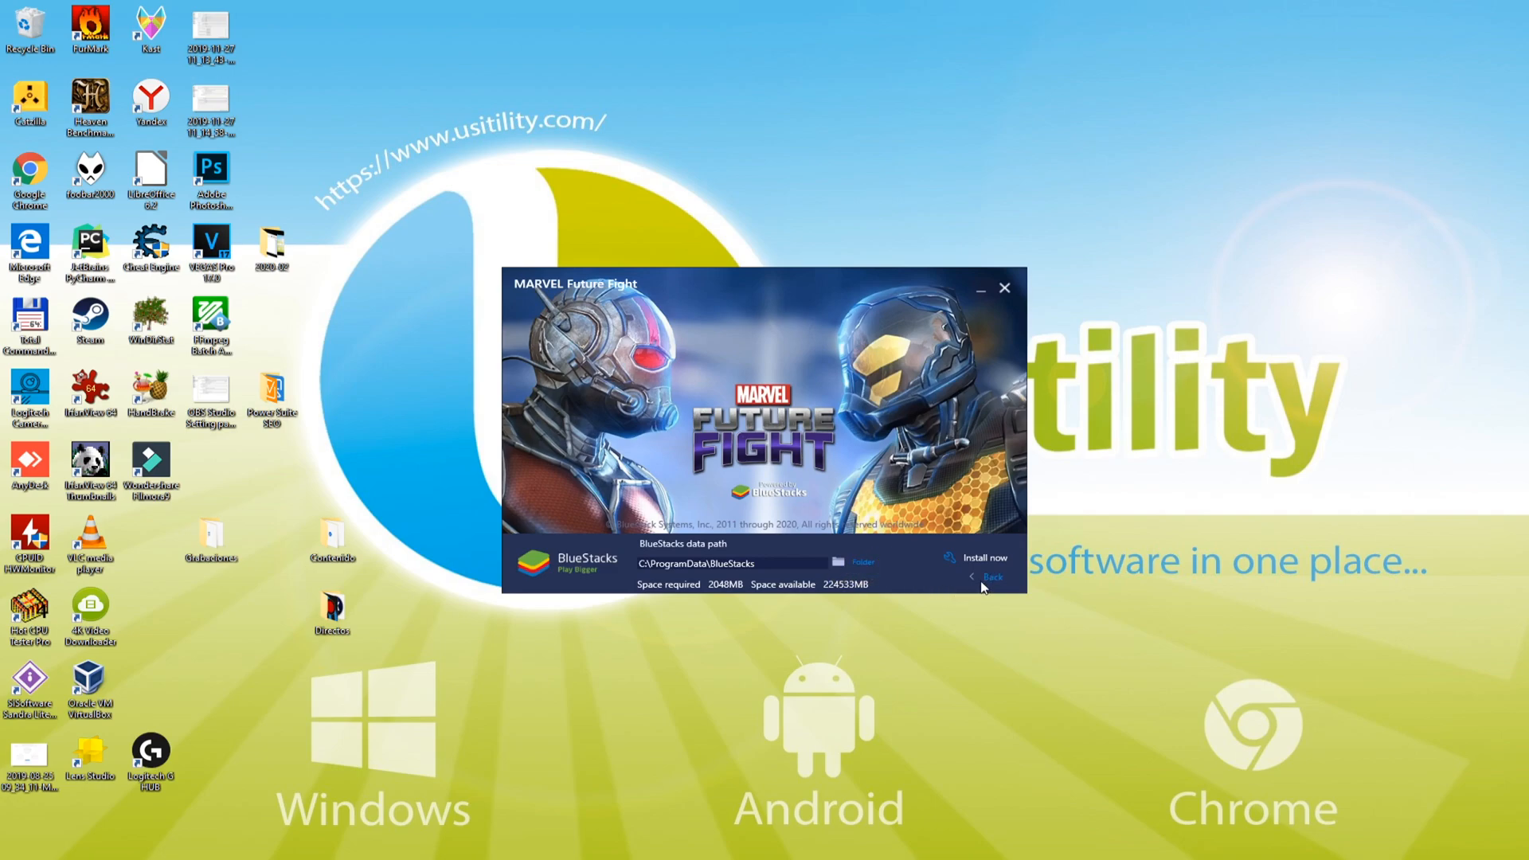
pyautogui.click(977, 557)
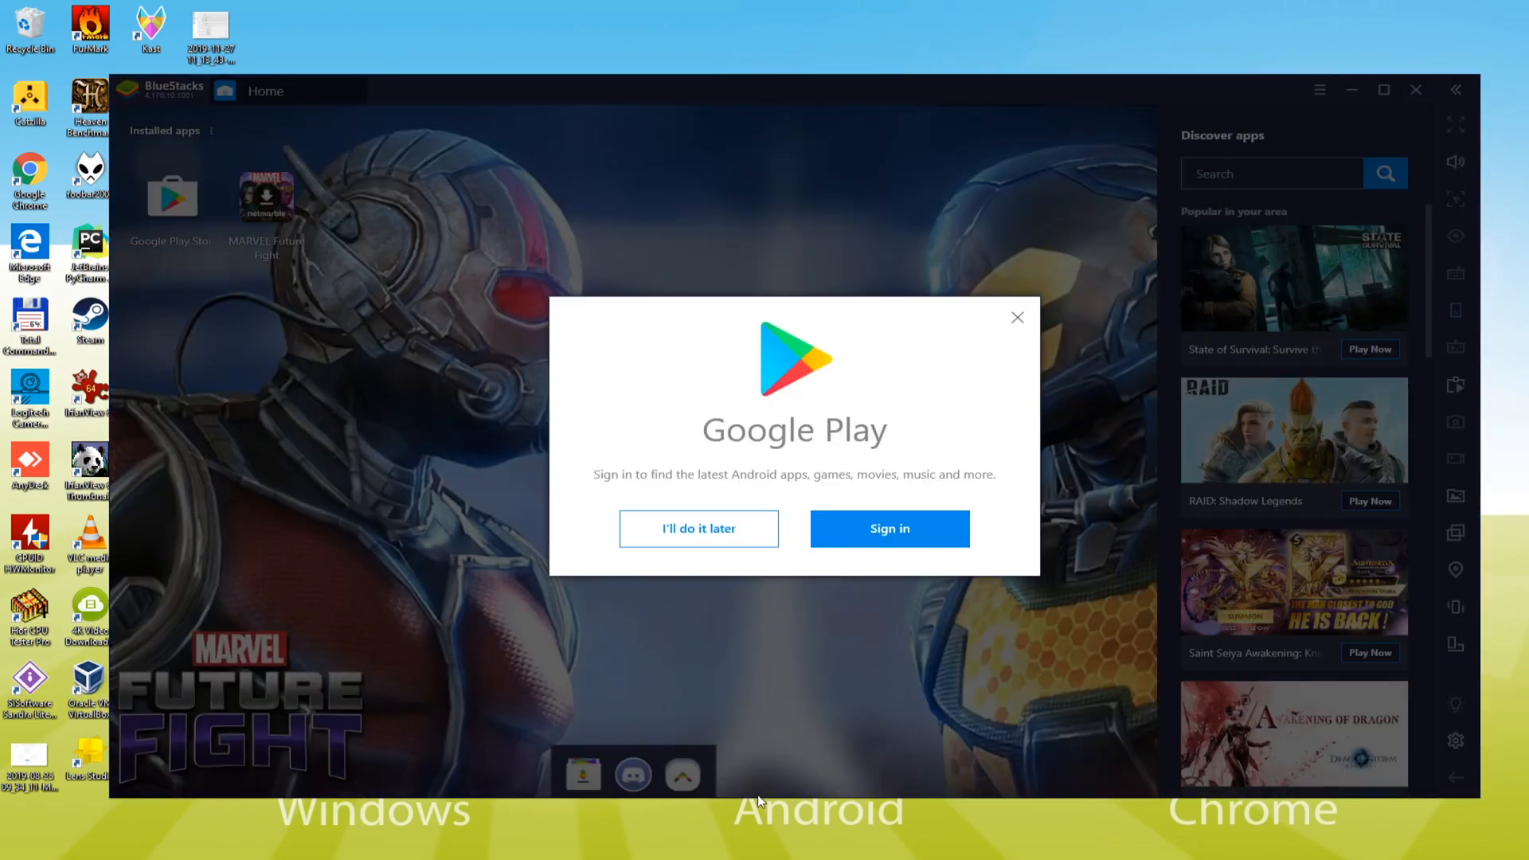
# Begin signing in to Google Play from the BlueStacks home screen popup
pyautogui.click(887, 529)
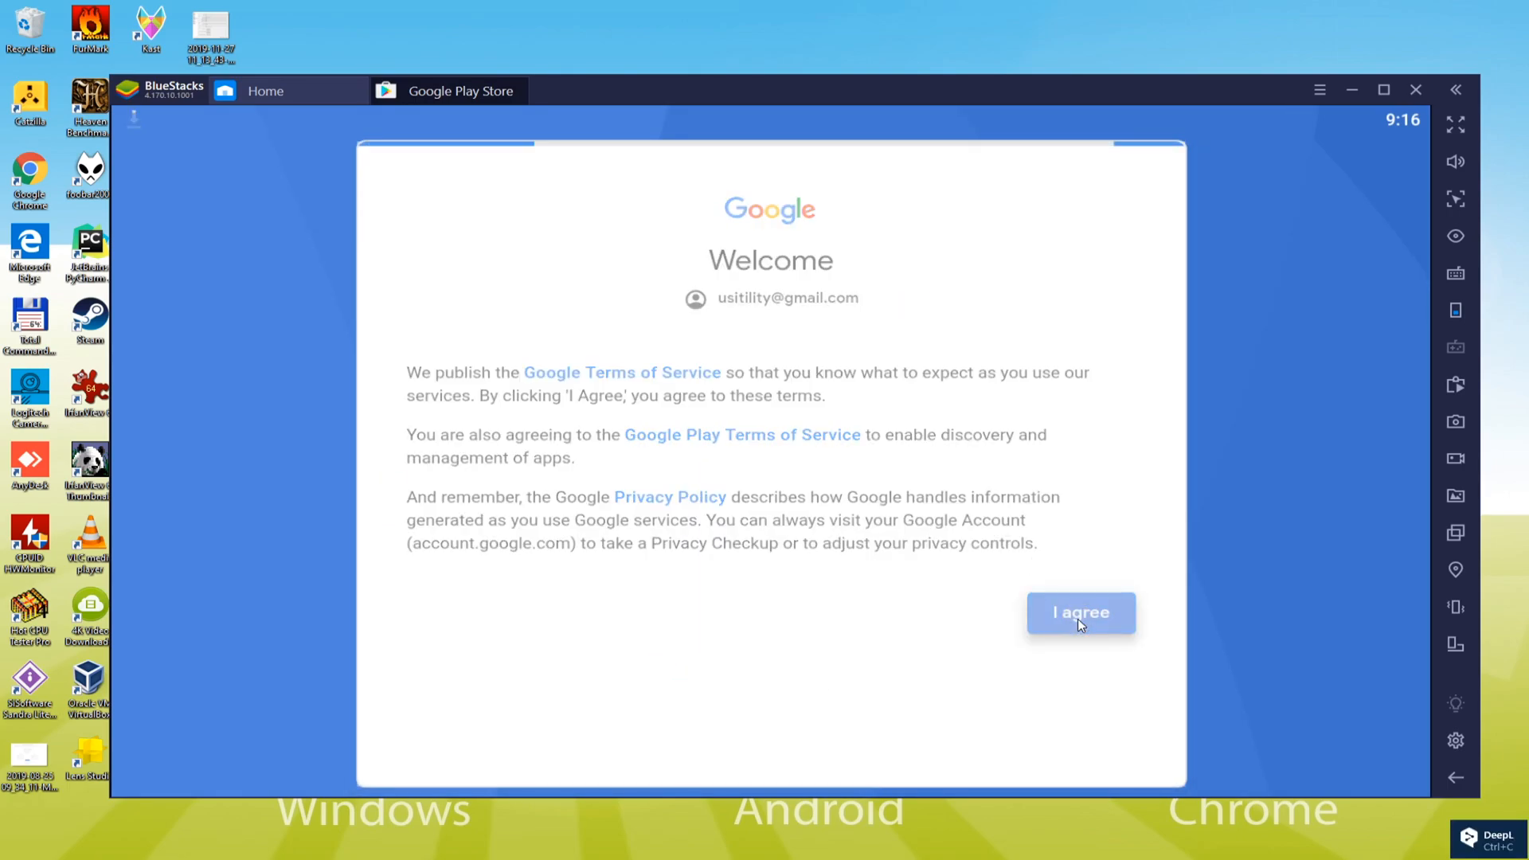
# Agree to Google's terms, turn off Google Drive backup, and accept Google Services
pyautogui.click(1080, 612)
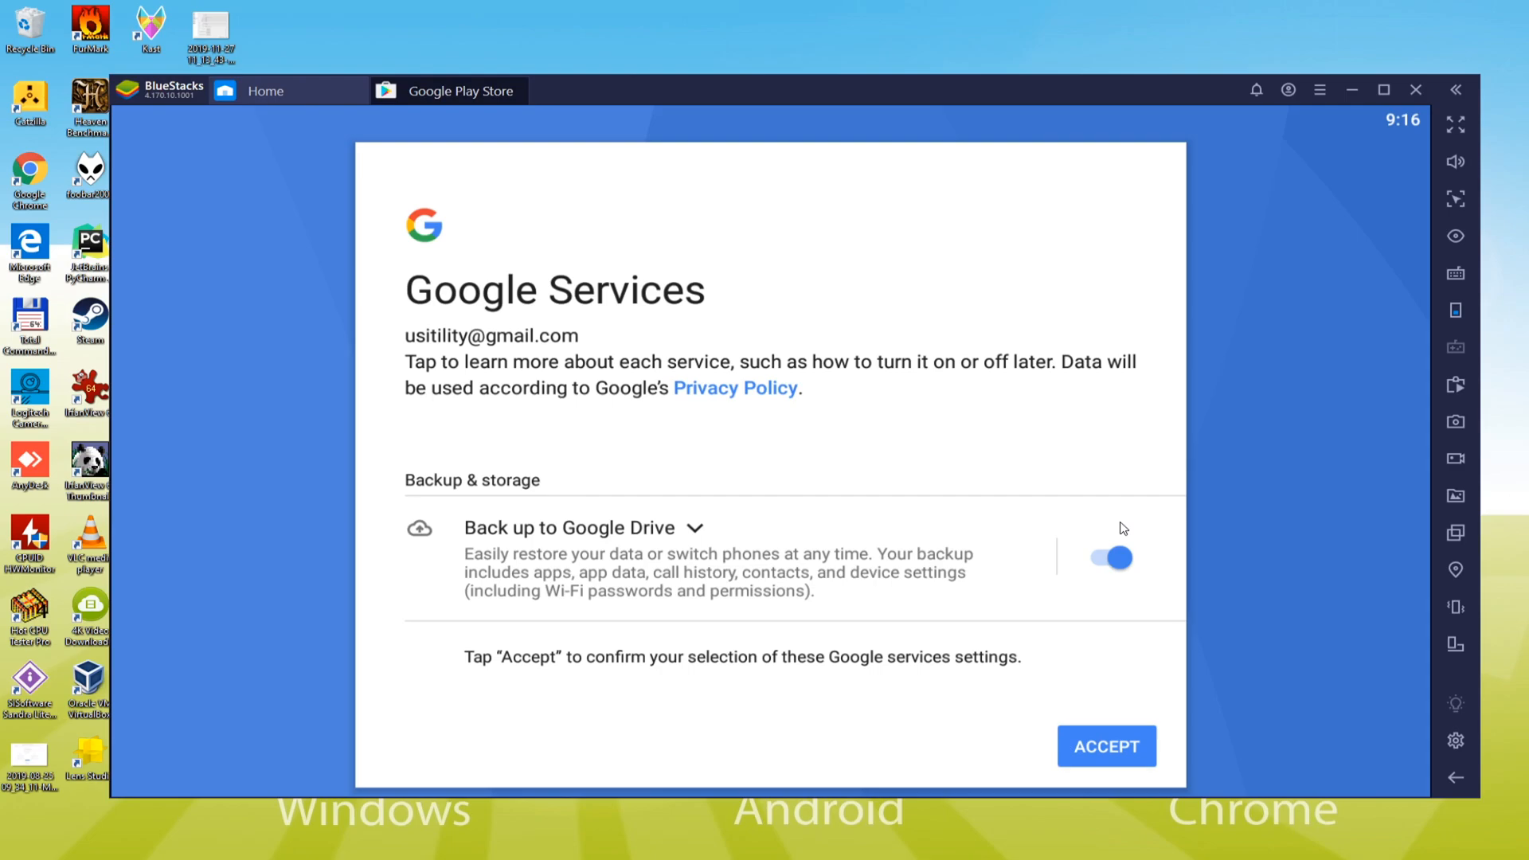
pyautogui.click(1111, 558)
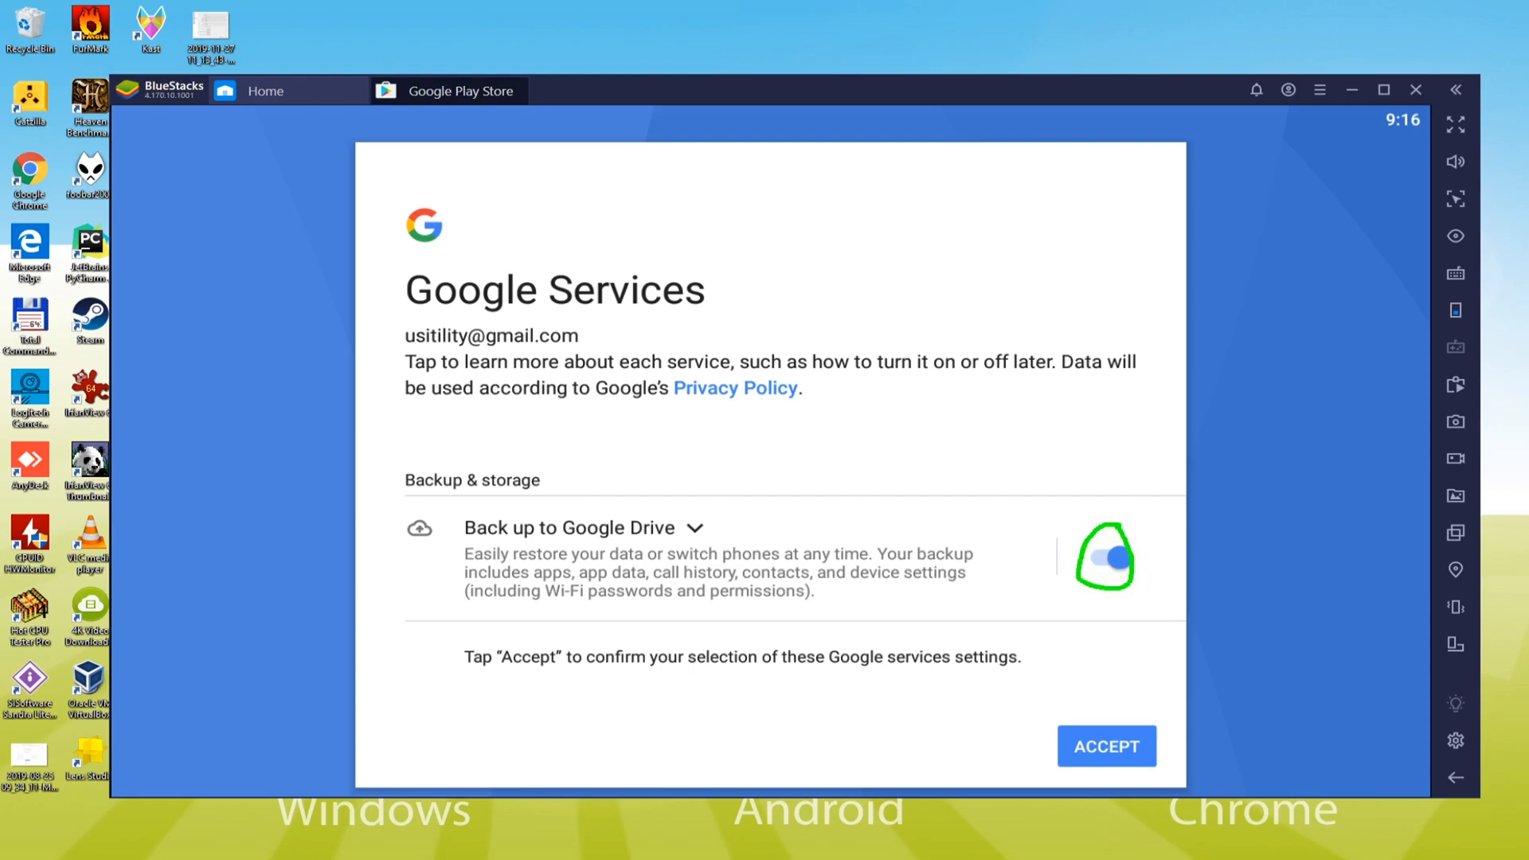
pyautogui.click(1106, 557)
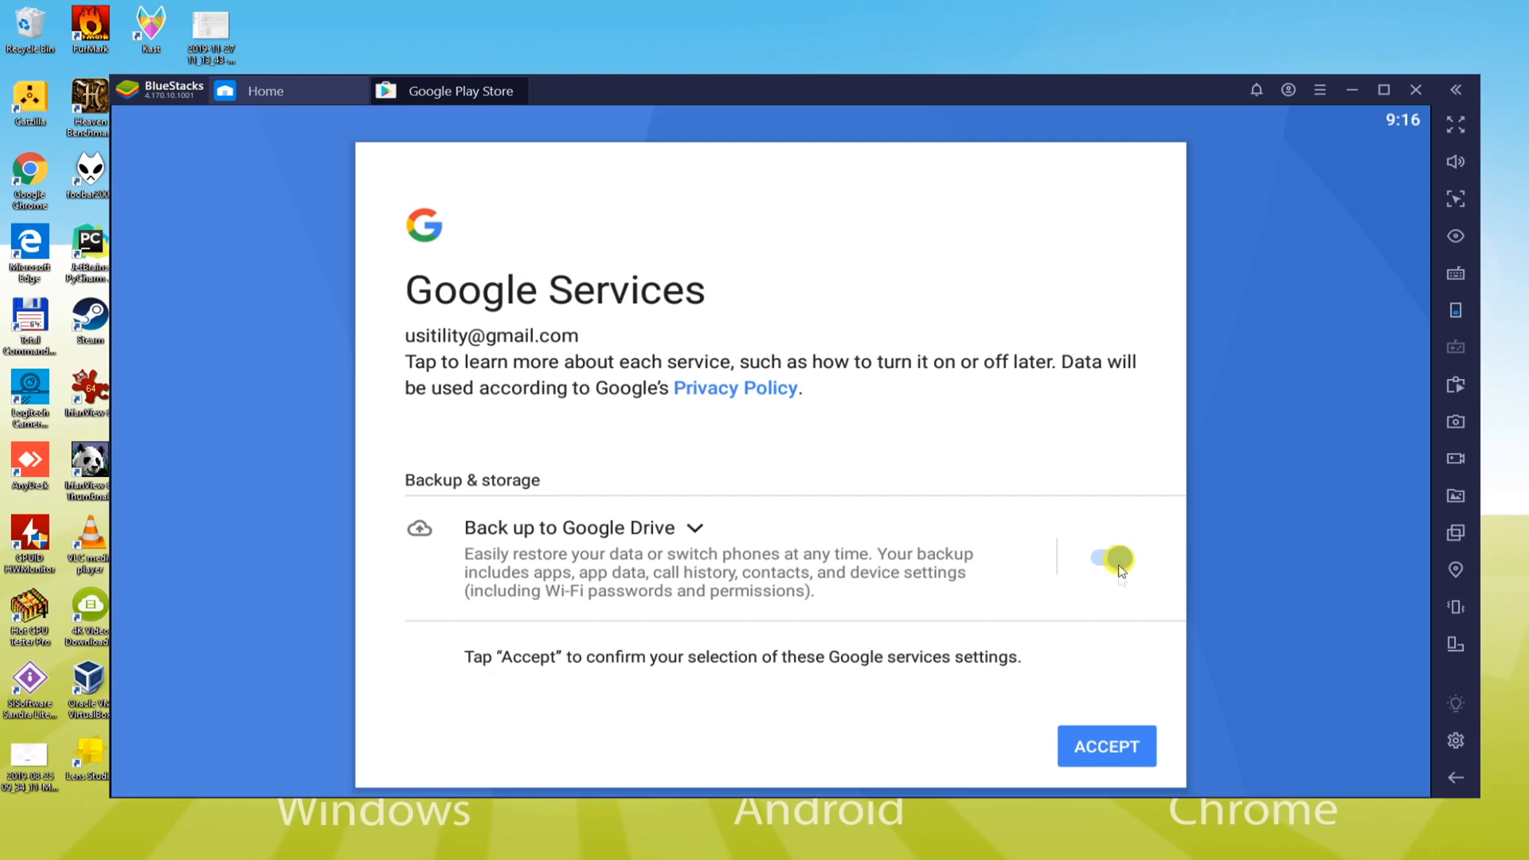
pyautogui.click(1102, 557)
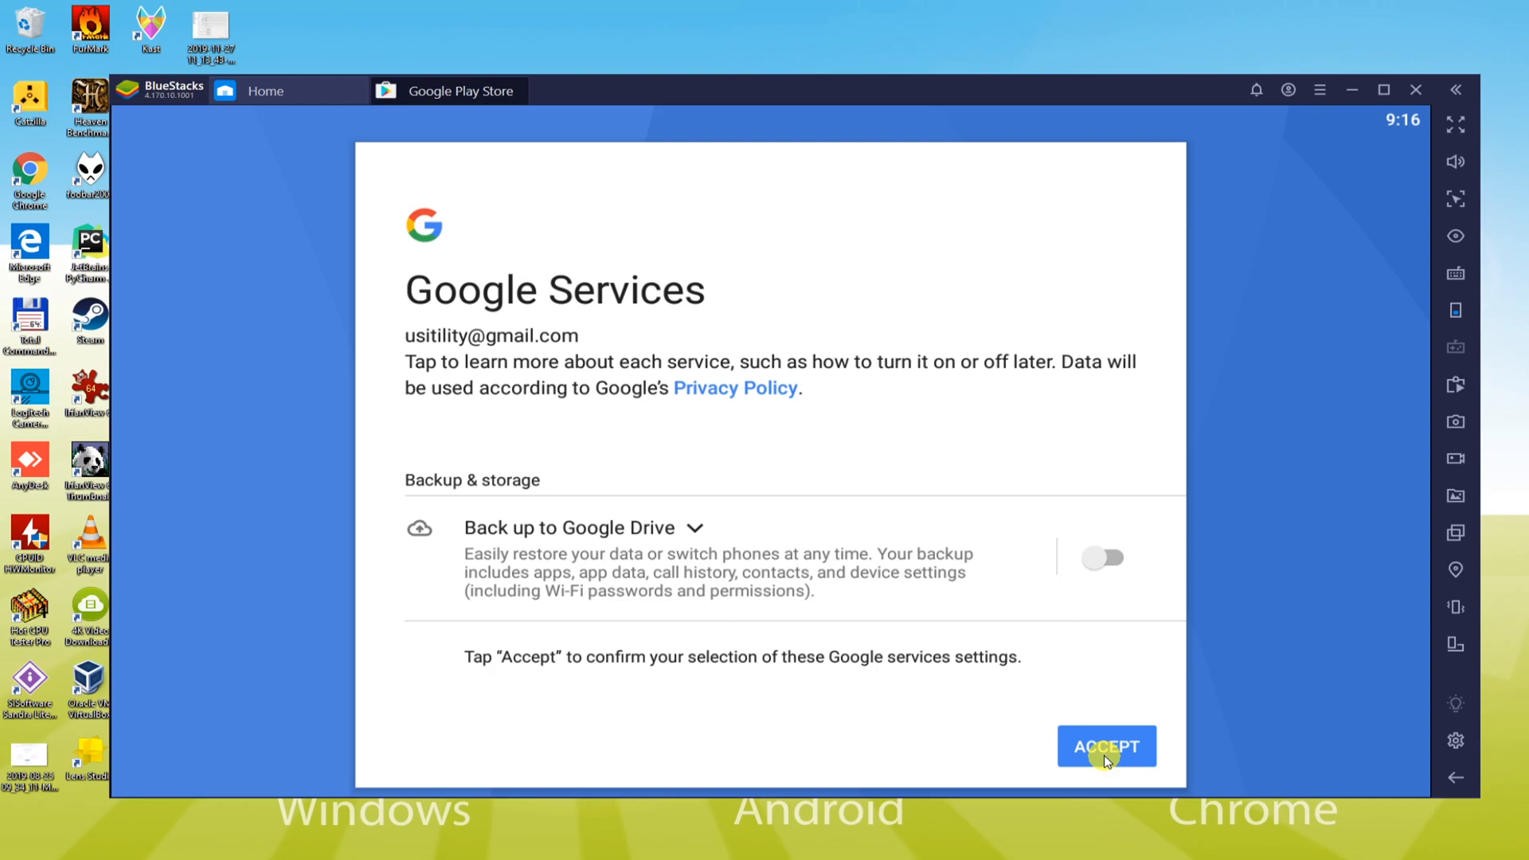
pyautogui.click(1106, 746)
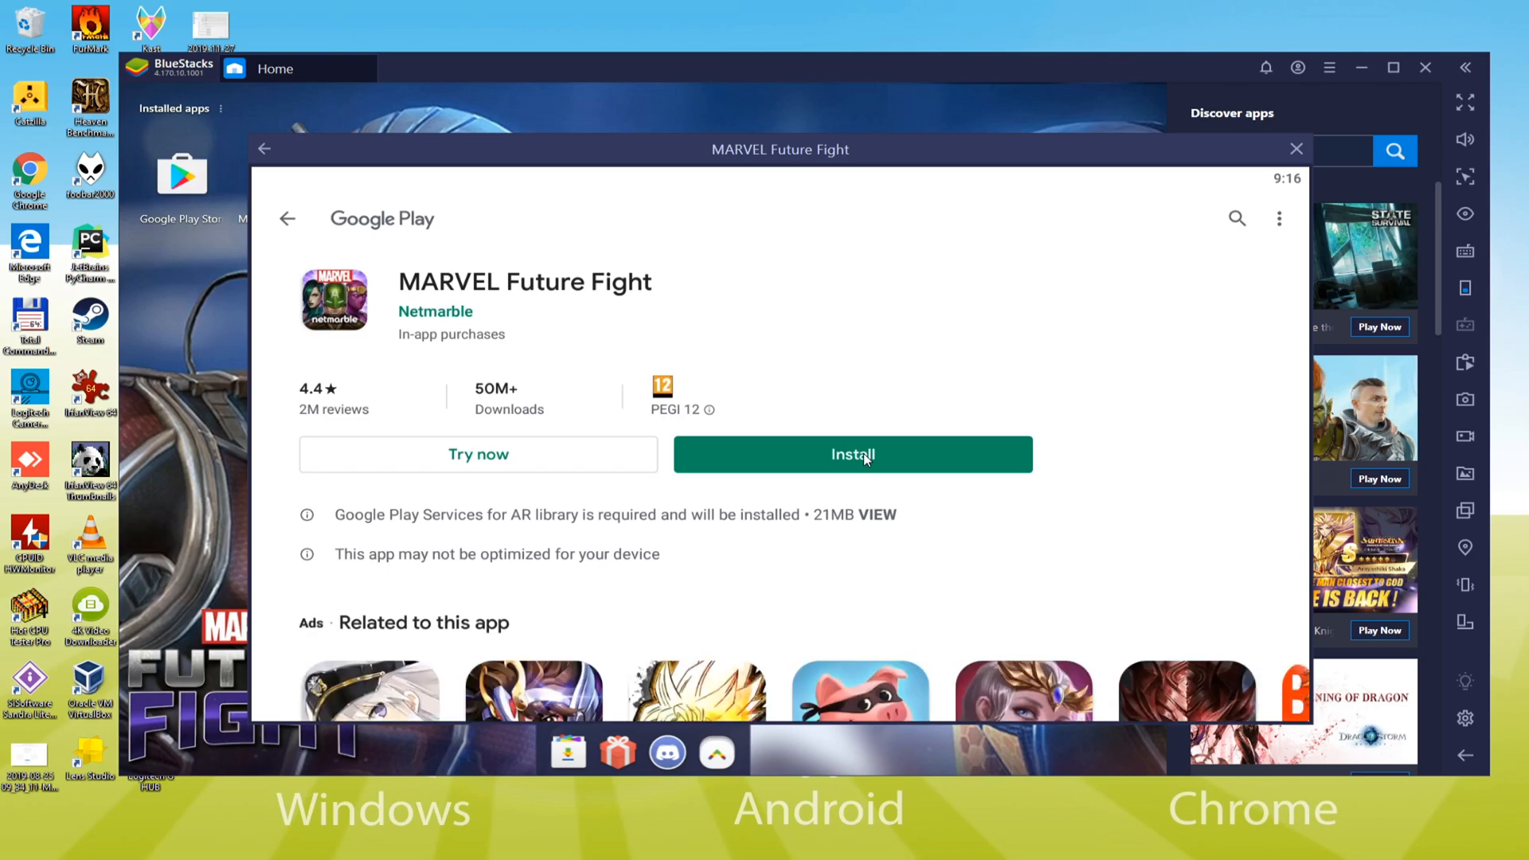
# Install MARVEL Future Fight from its Google Play page until Open appears
pyautogui.click(851, 453)
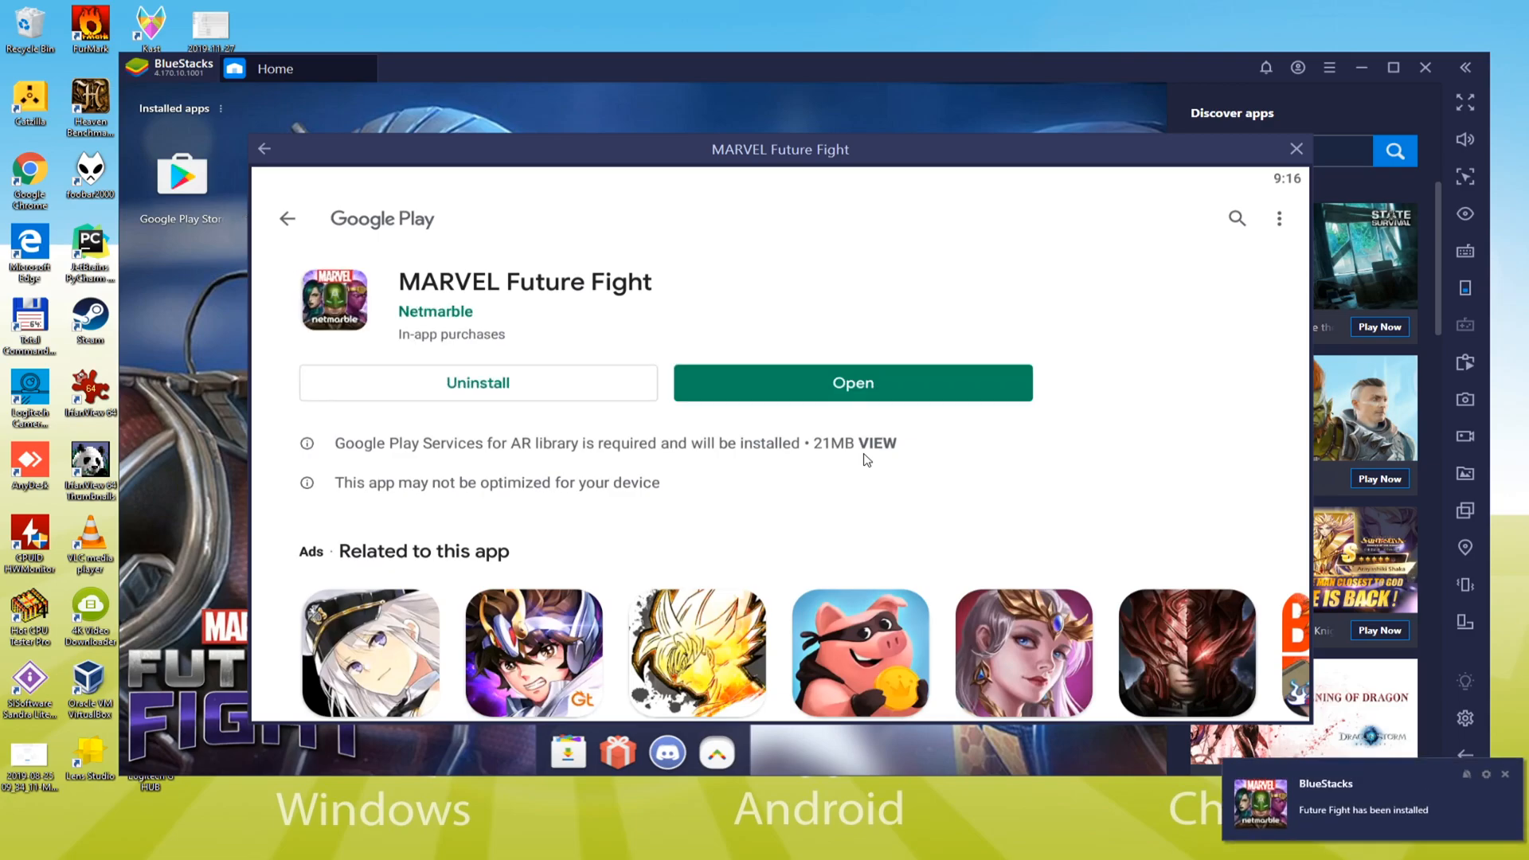
pyautogui.click(1296, 148)
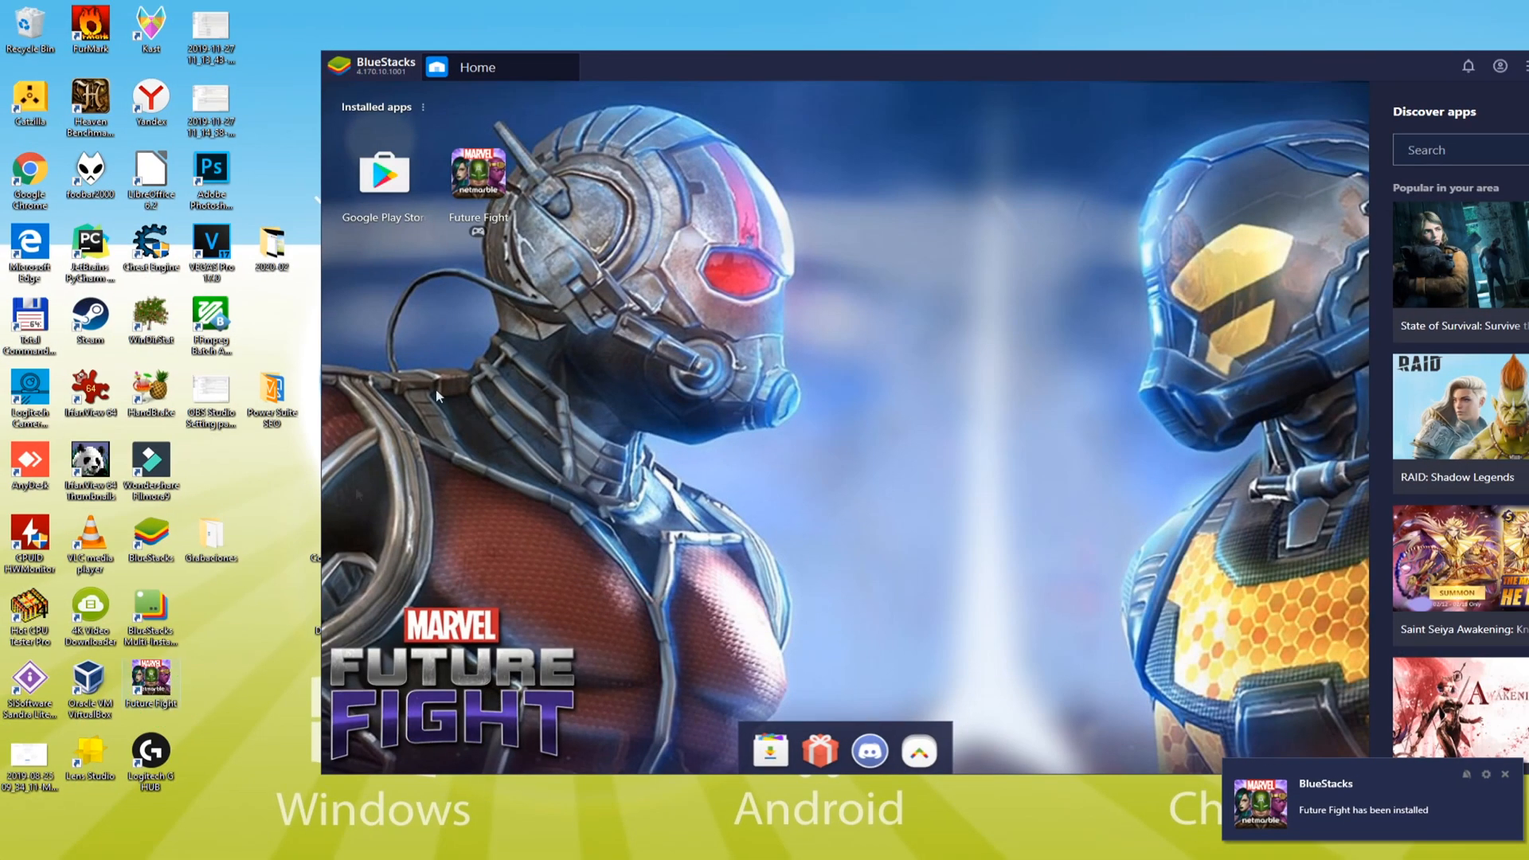
pyautogui.moveTo(708, 77)
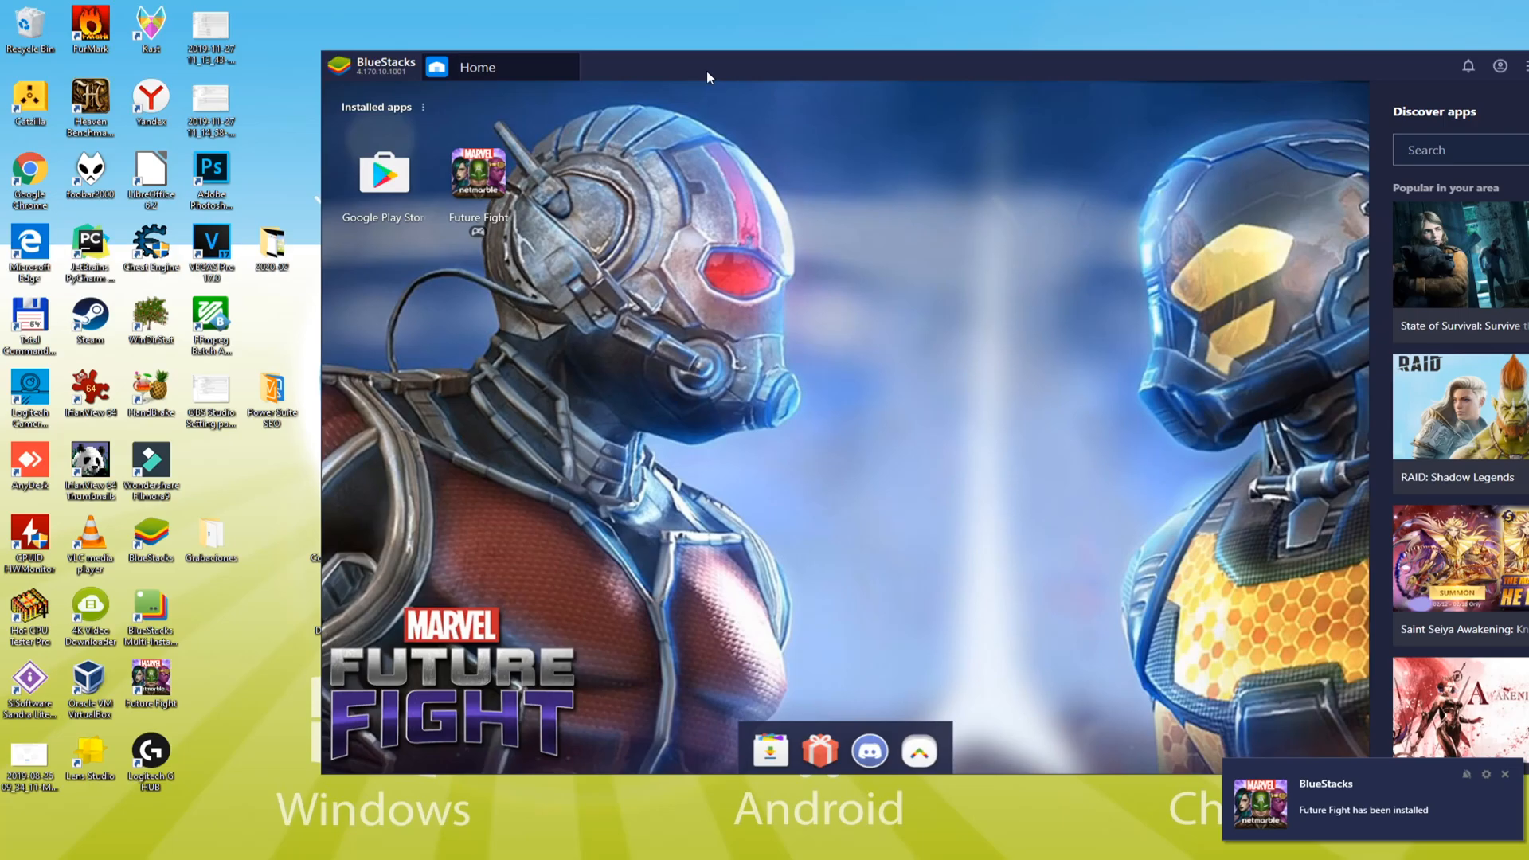
# Drag the BlueStacks window left and launch Future Fight from Installed apps
pyautogui.moveTo(707, 78); pyautogui.dragTo(487, 80)
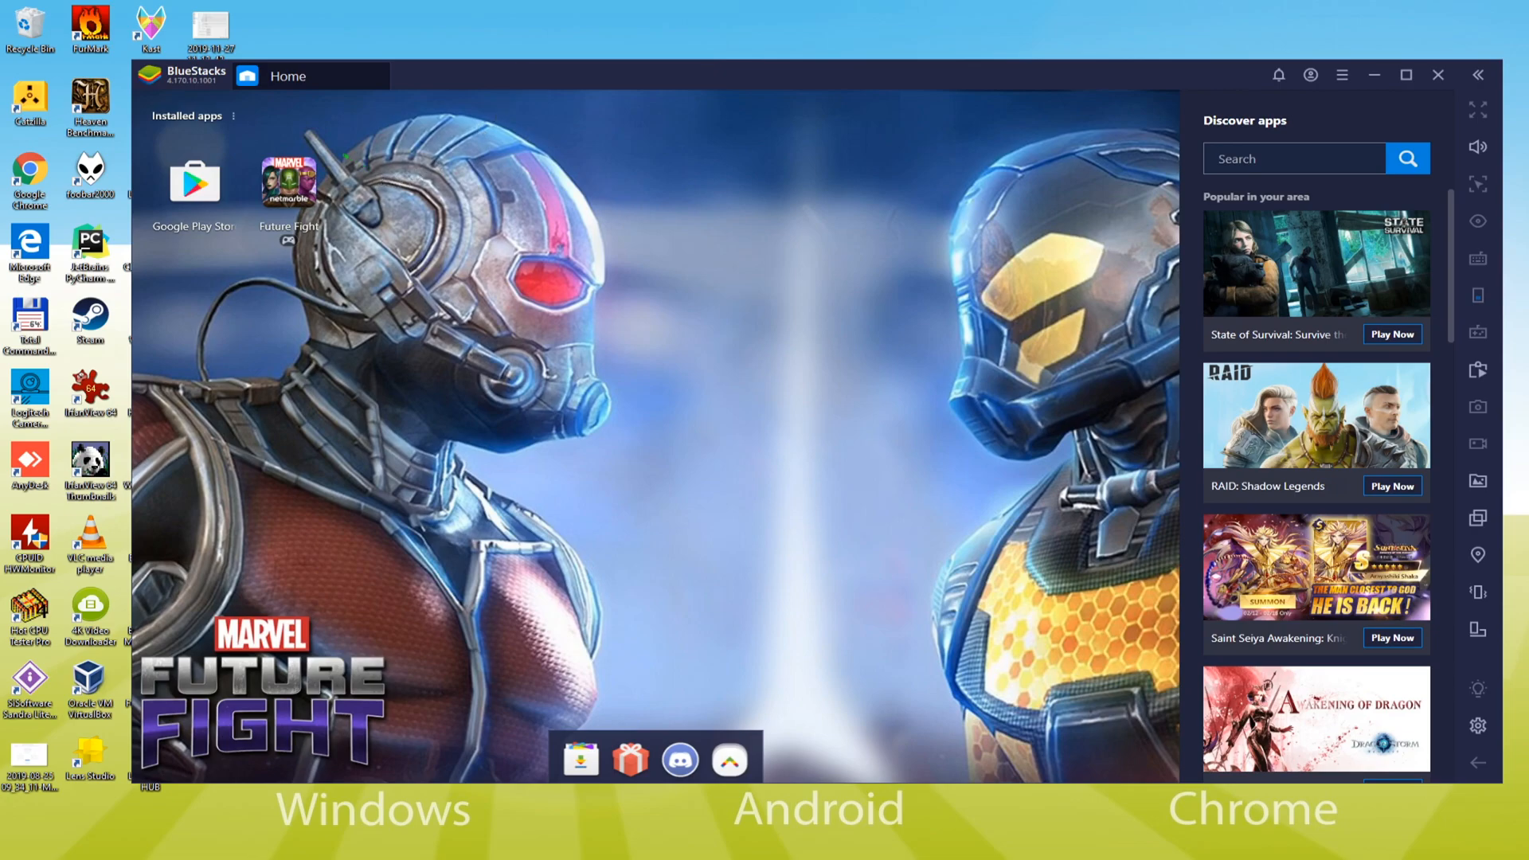
pyautogui.click(297, 186)
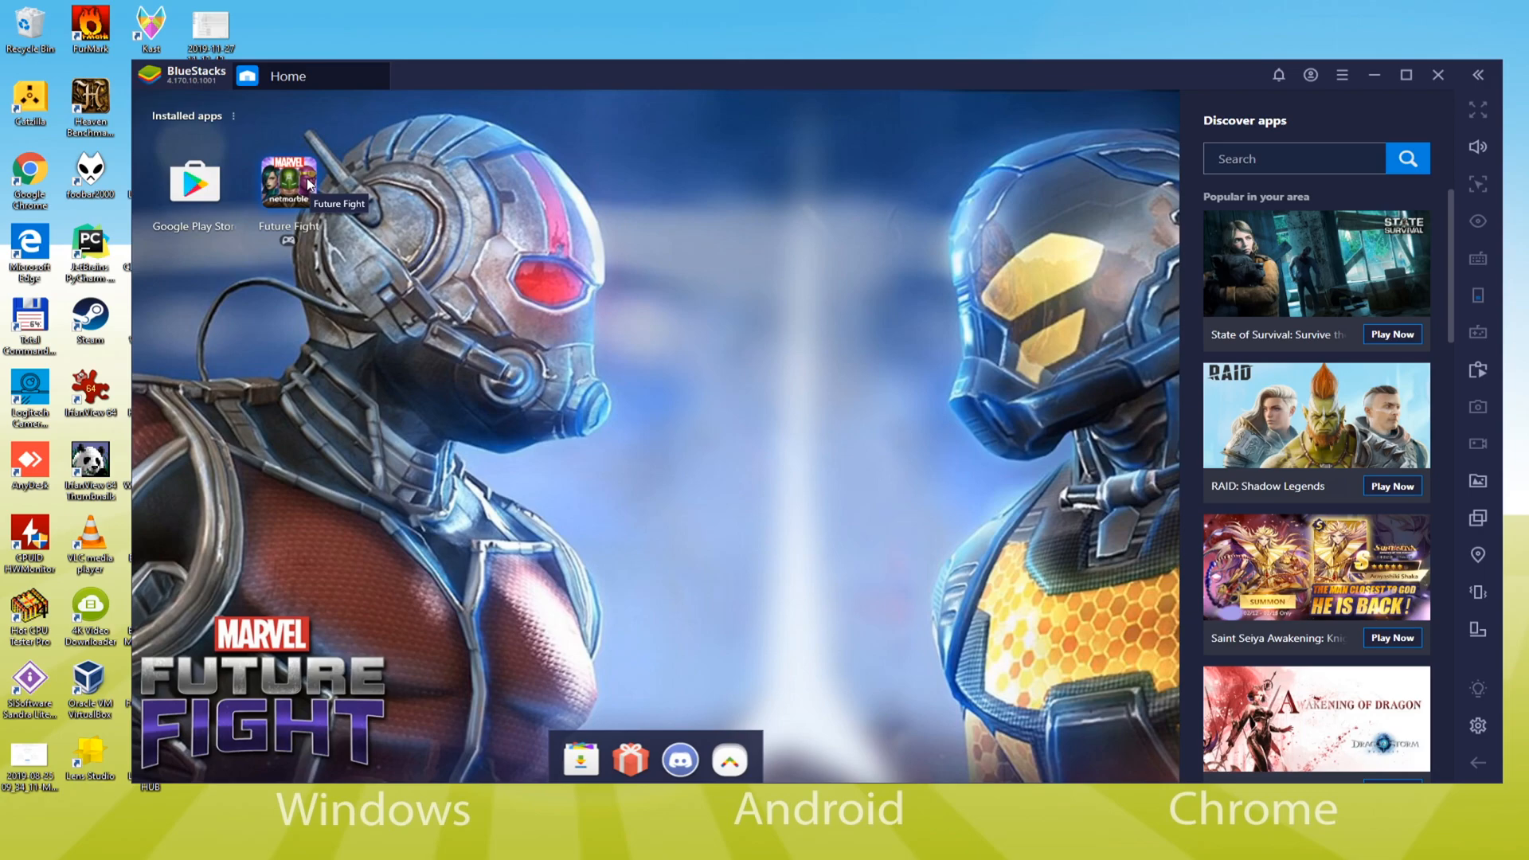
pyautogui.doubleClick(287, 181)
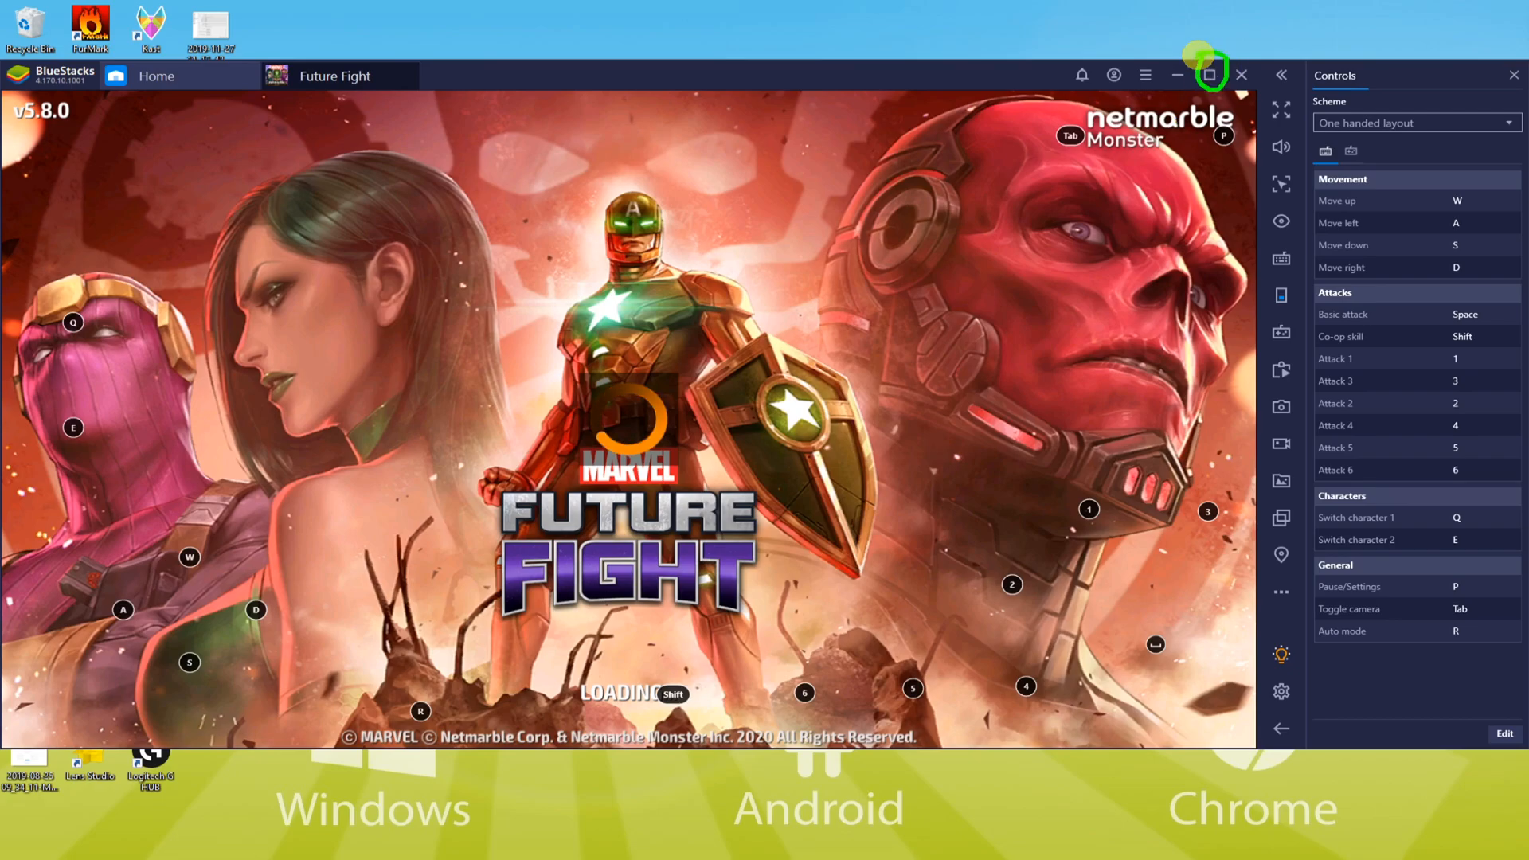
# Accept the Future Fight update files download on the loading screen, then press F11
pyautogui.click(1211, 74)
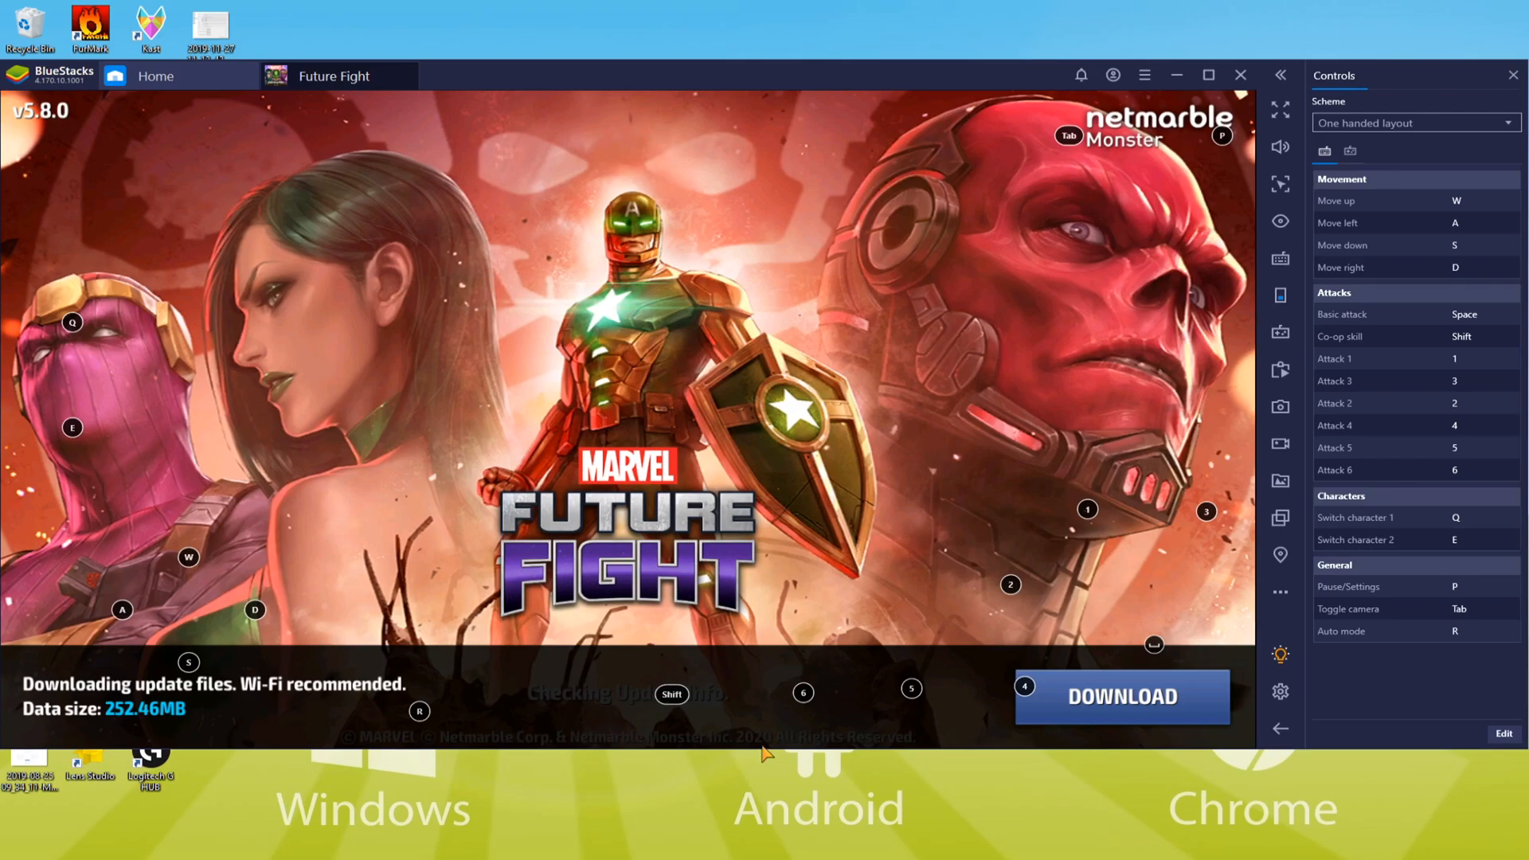
pyautogui.click(1120, 696)
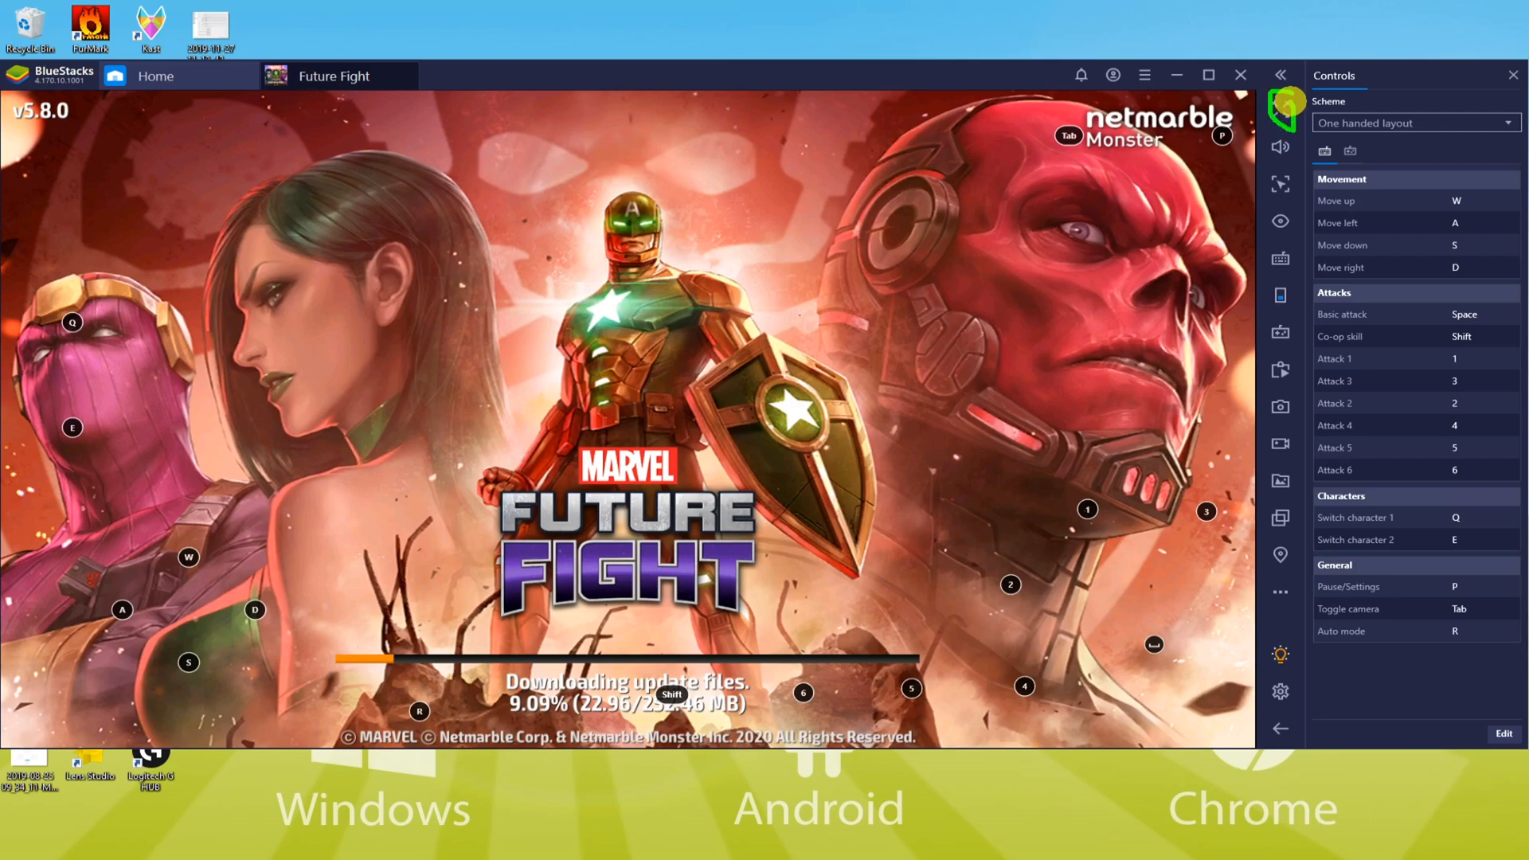
pyautogui.press('F11')
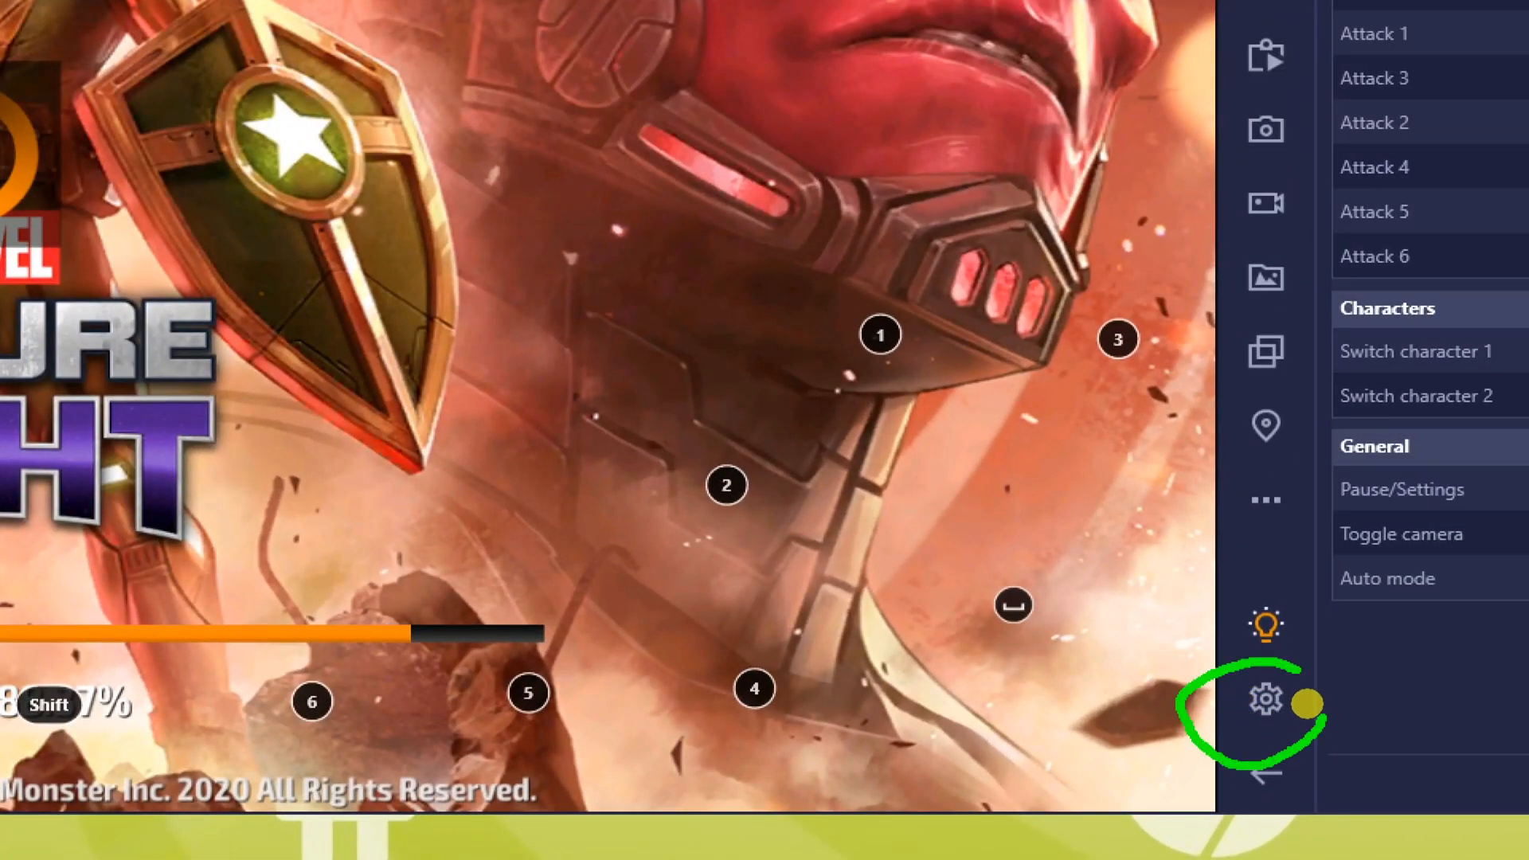
pyautogui.click(1264, 700)
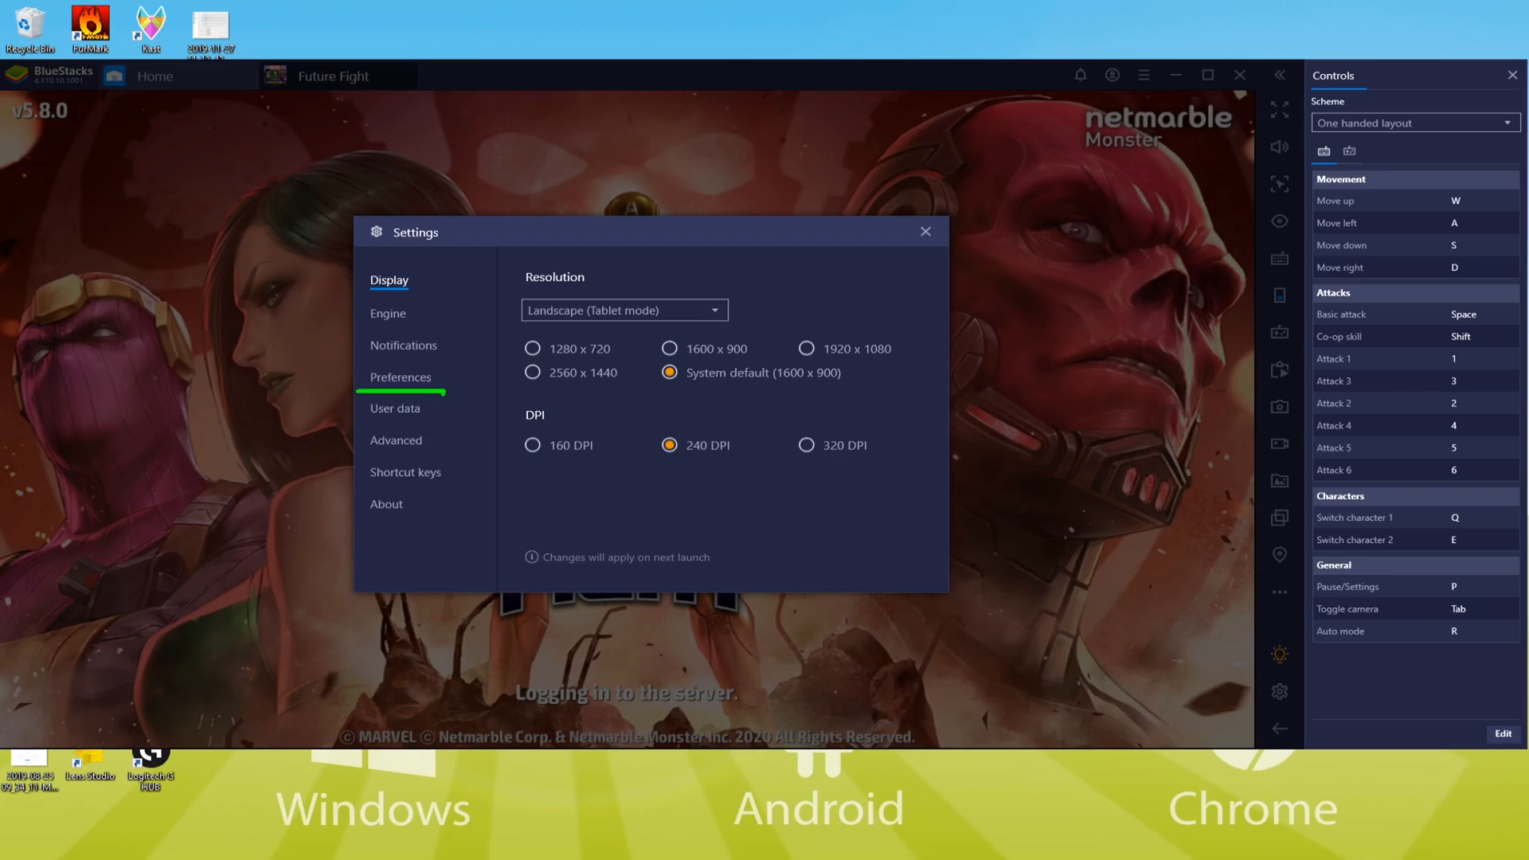
pyautogui.click(400, 376)
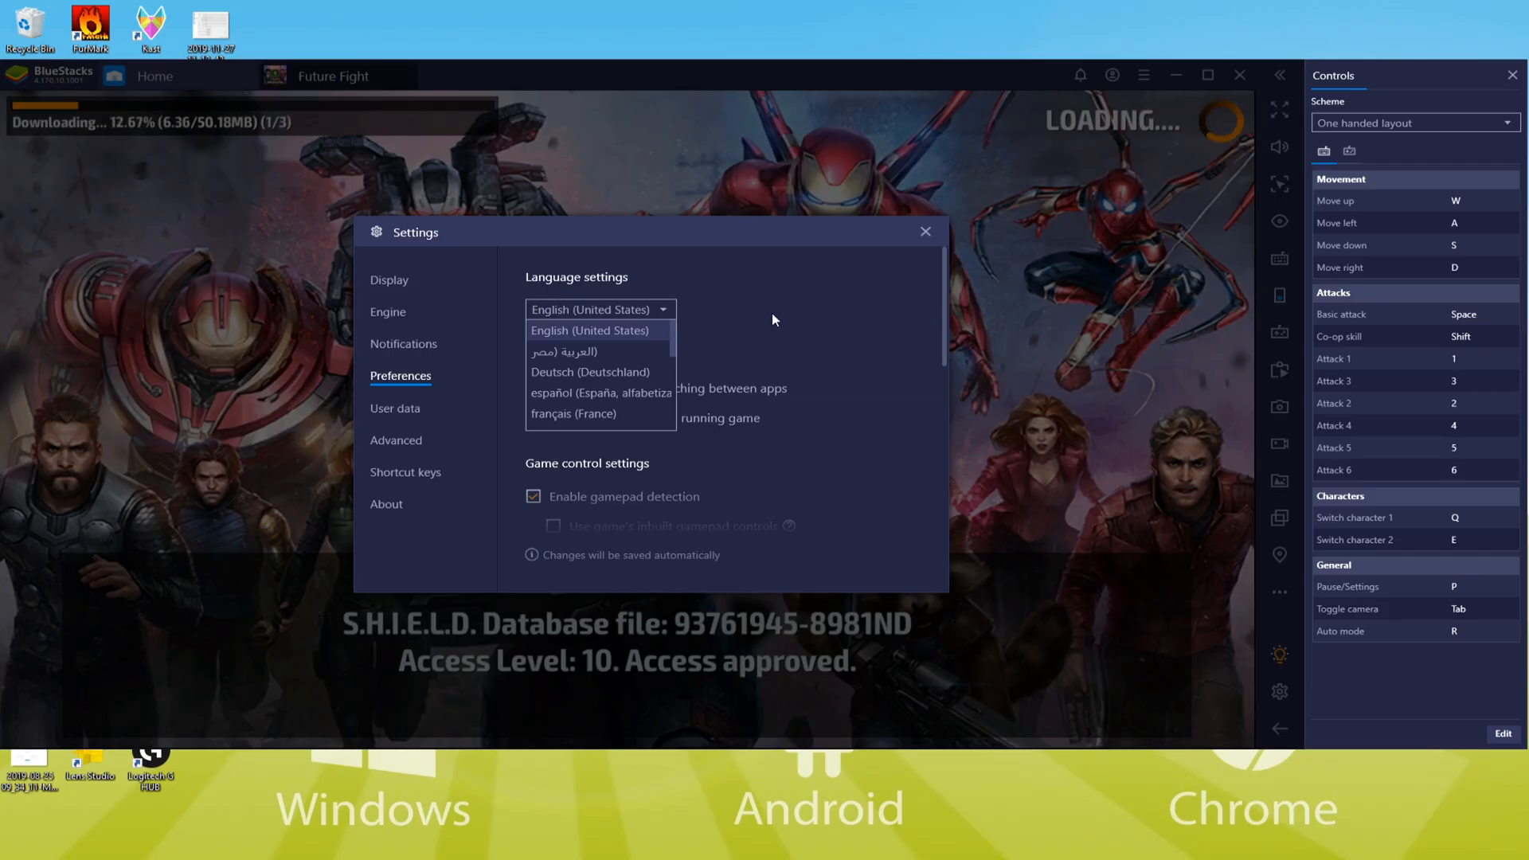
pyautogui.click(924, 231)
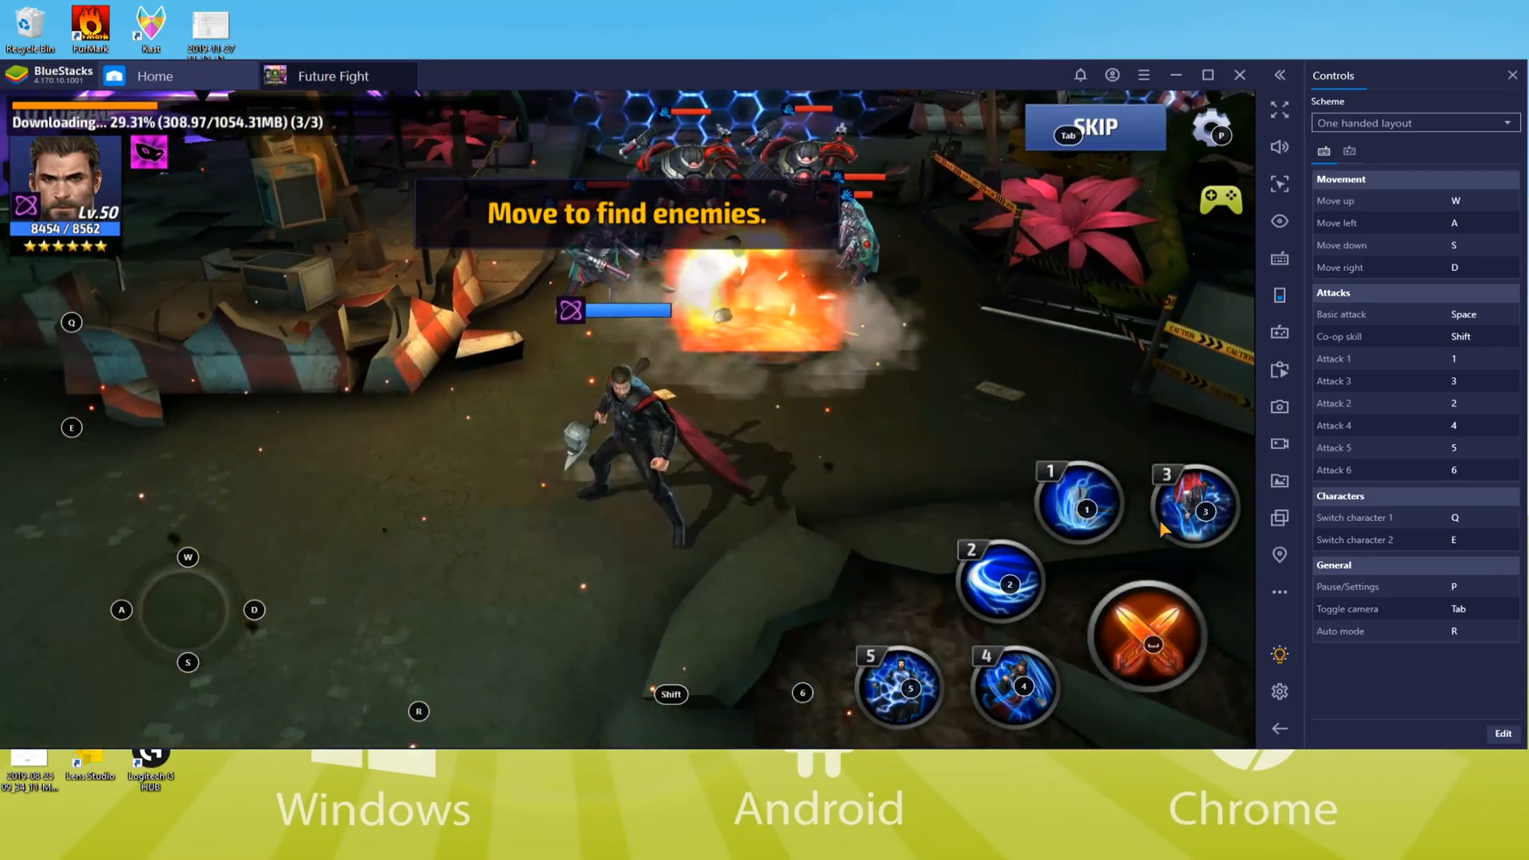